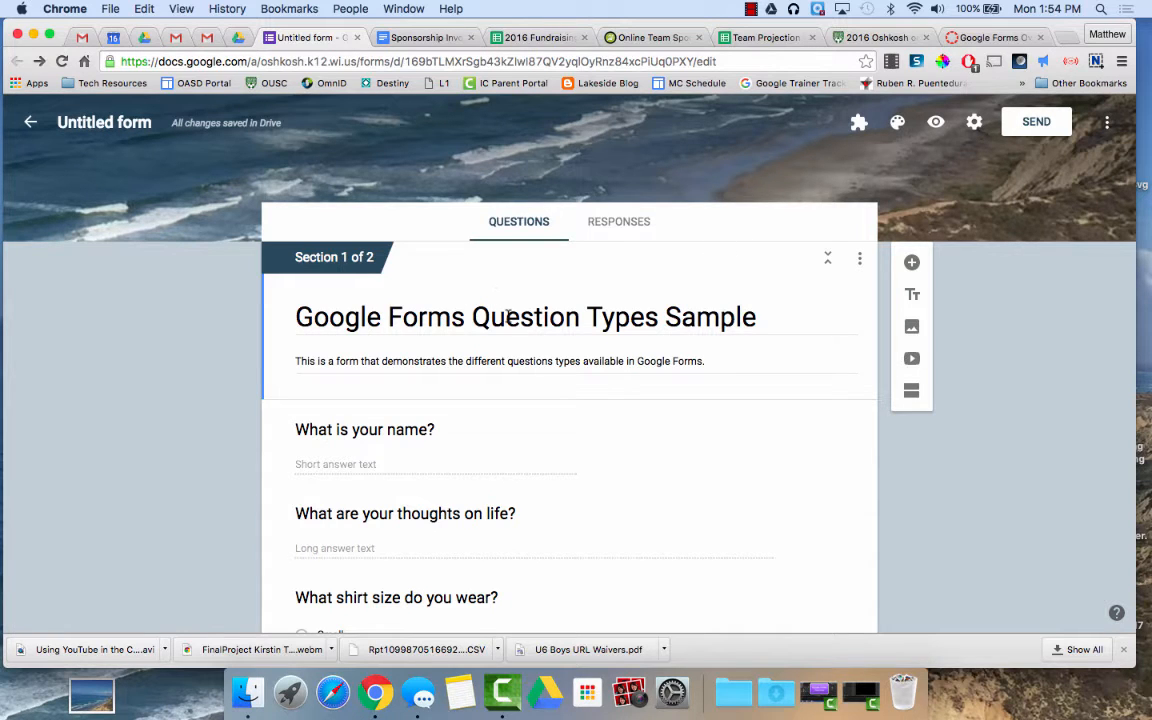
# Add a new untitled multiple-choice question right below the form's title and description.
pyautogui.scroll(-3)
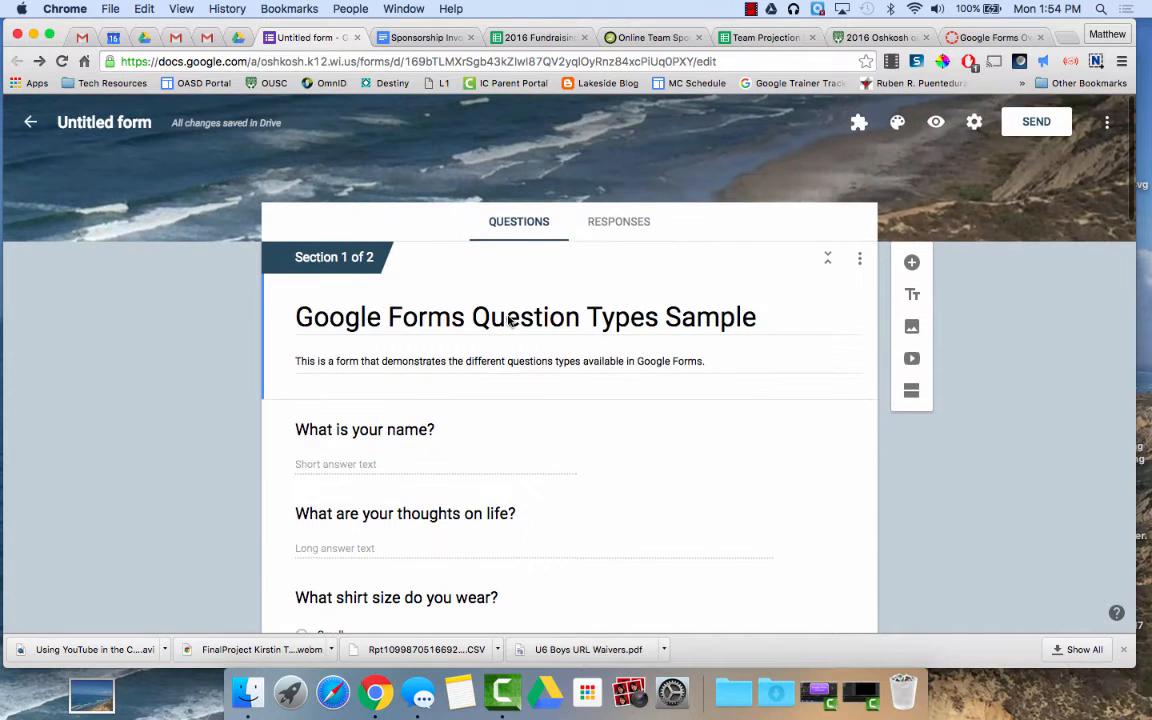
pyautogui.moveTo(890, 284)
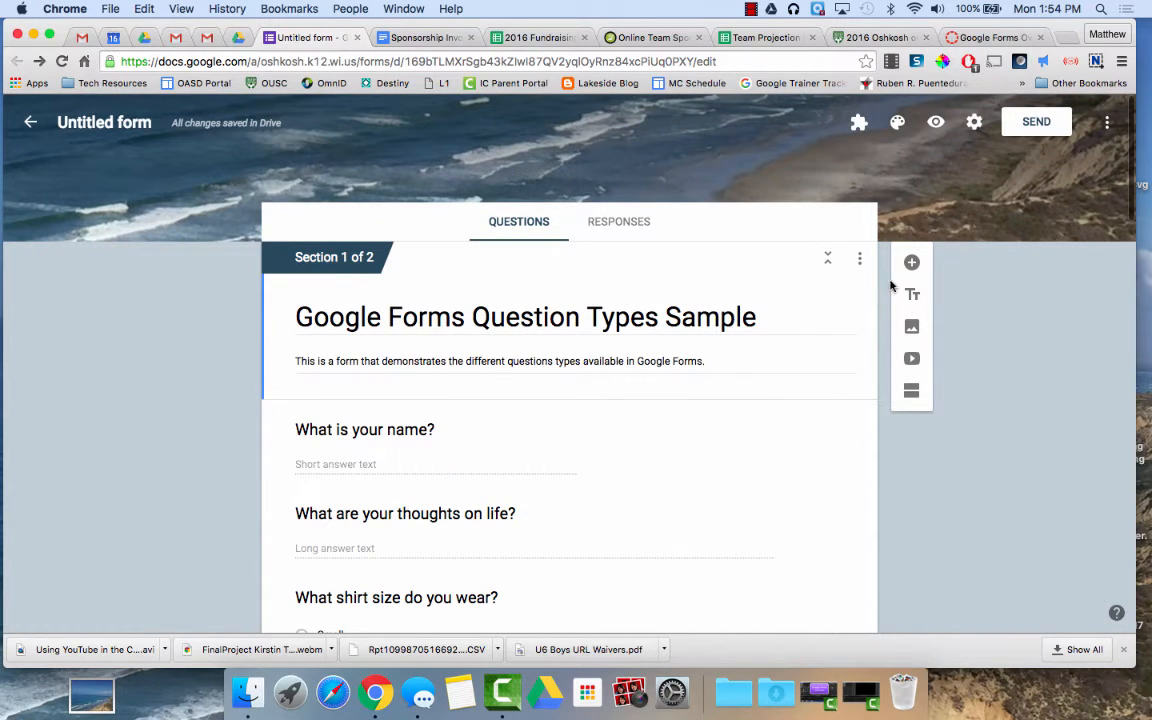
pyautogui.moveTo(912, 262)
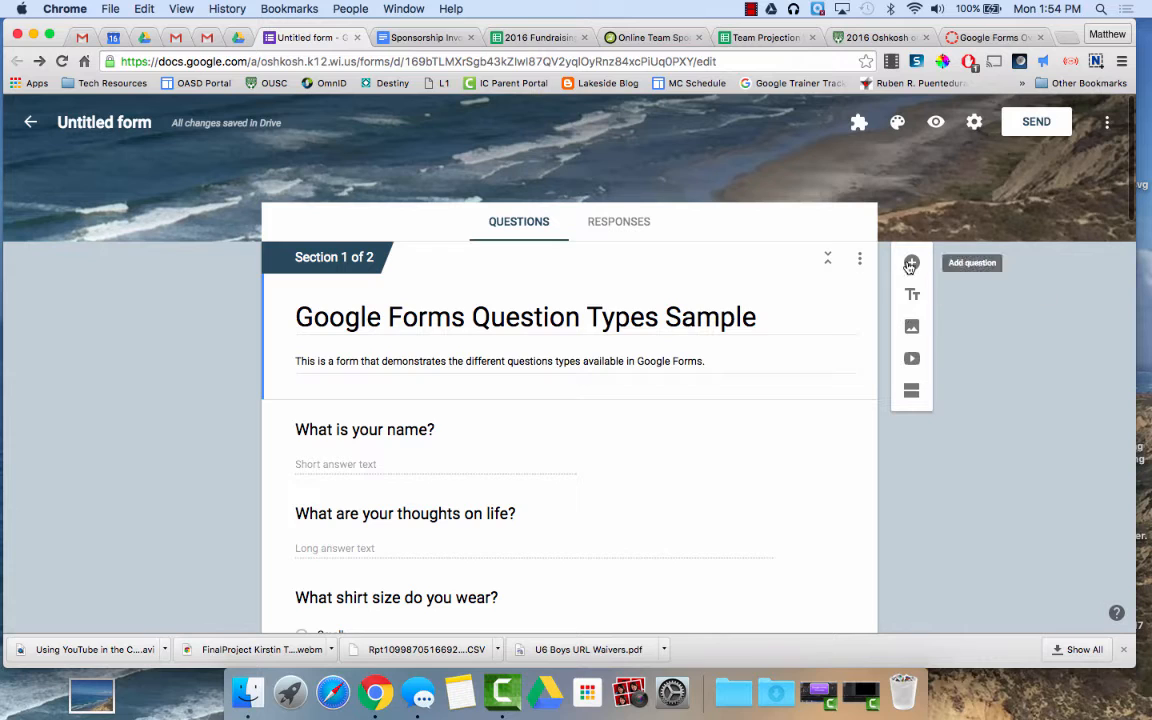
pyautogui.moveTo(912, 268)
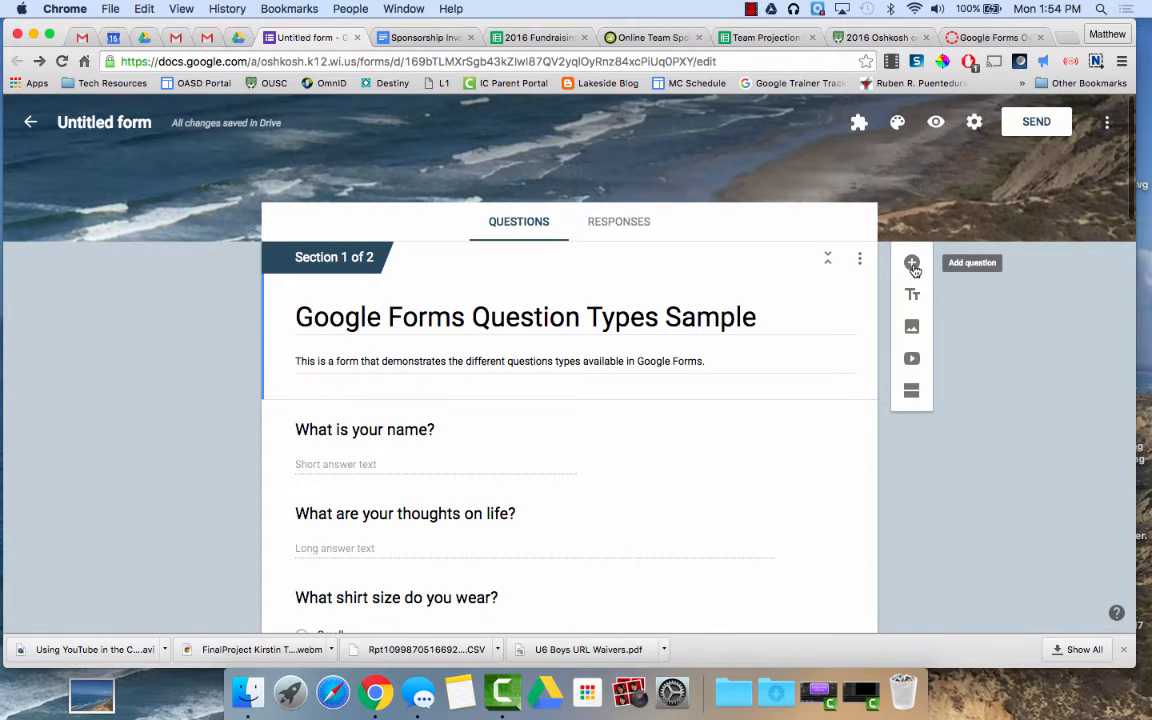
pyautogui.click(912, 264)
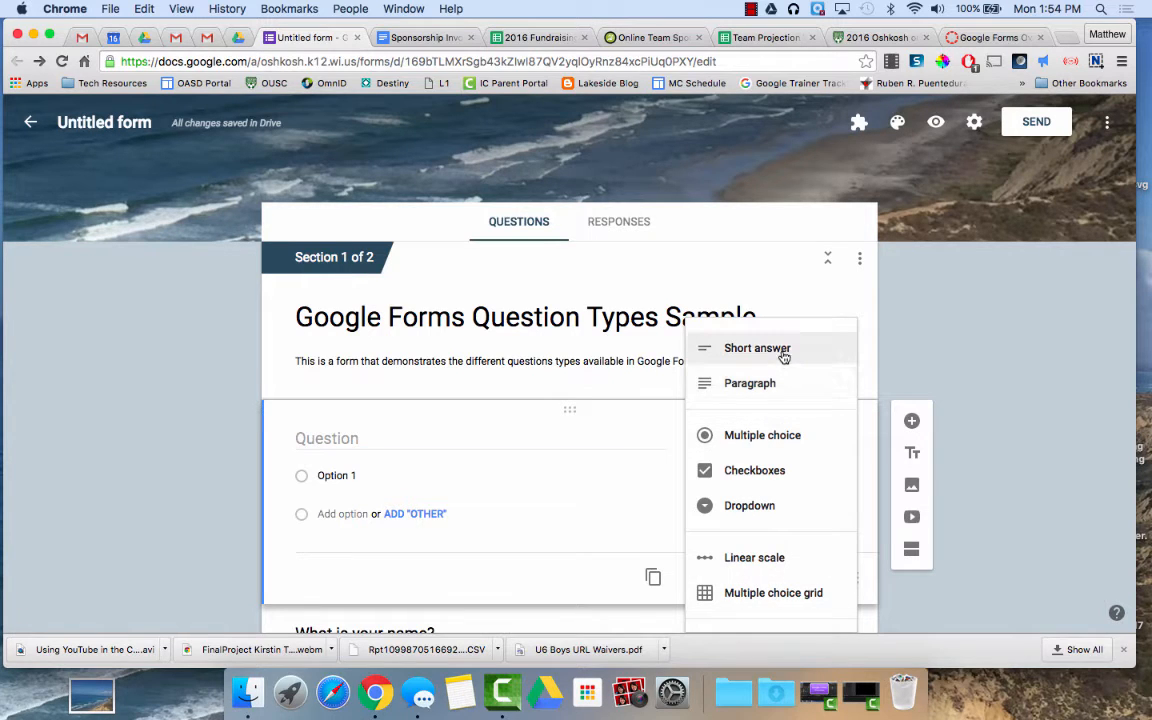
pyautogui.moveTo(752, 436)
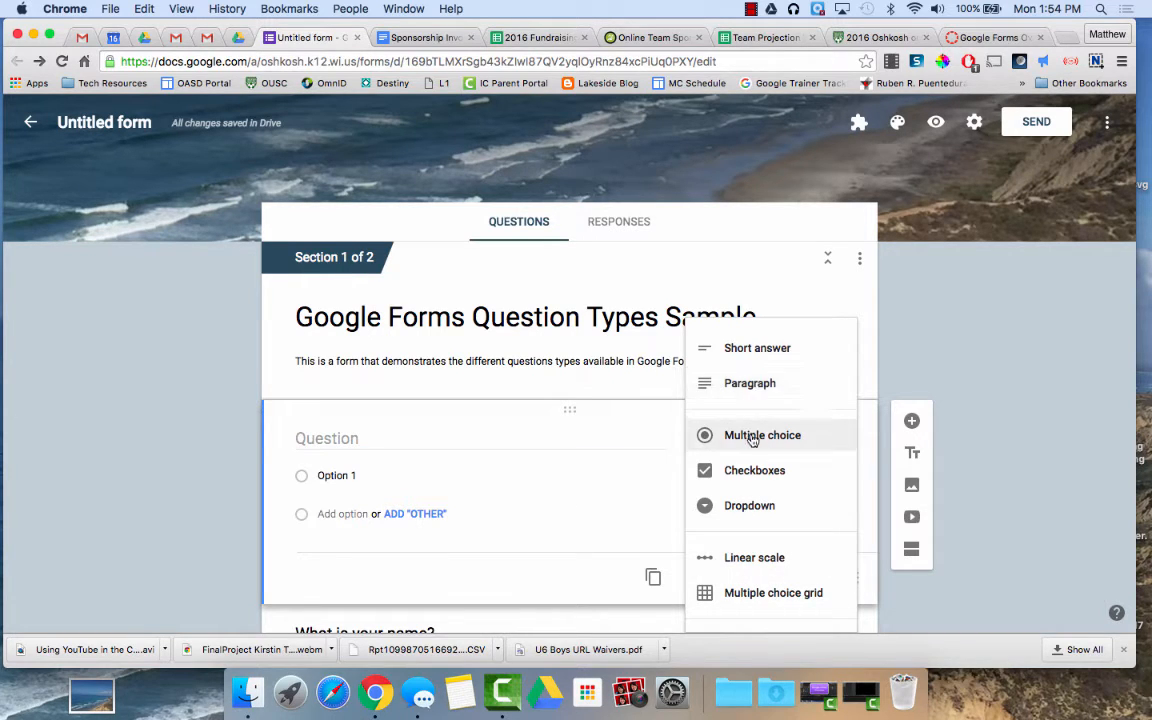
pyautogui.moveTo(748, 504)
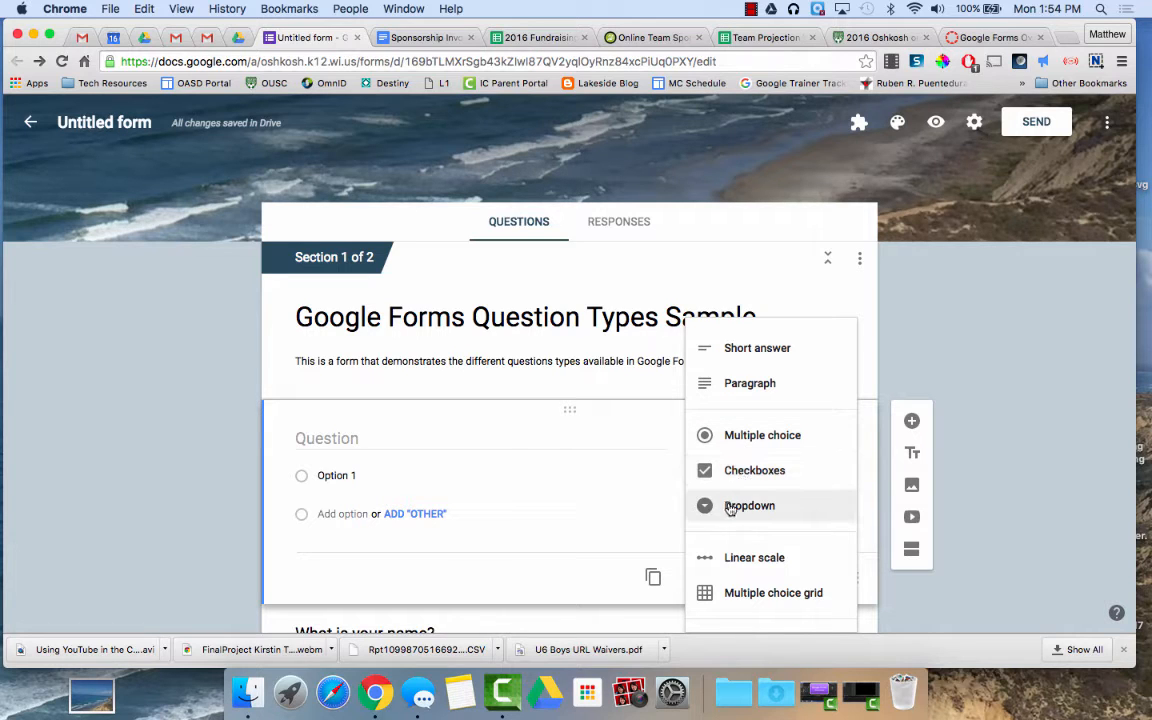
pyautogui.moveTo(730, 564)
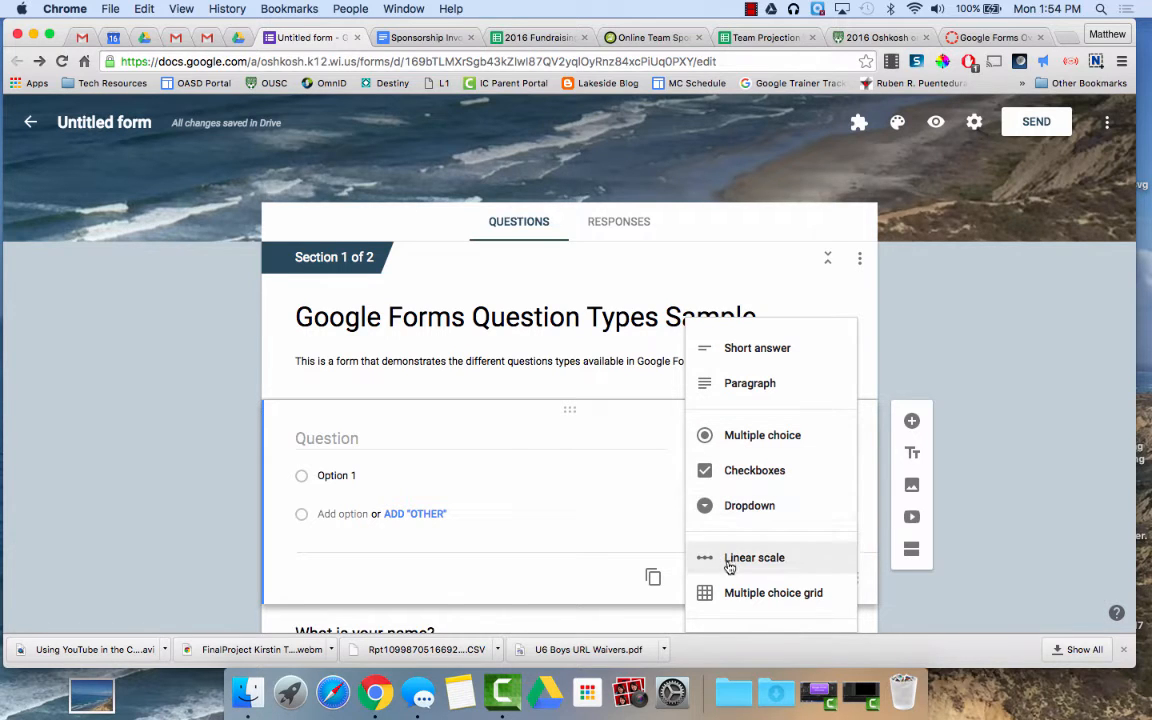
pyautogui.scroll(-3)
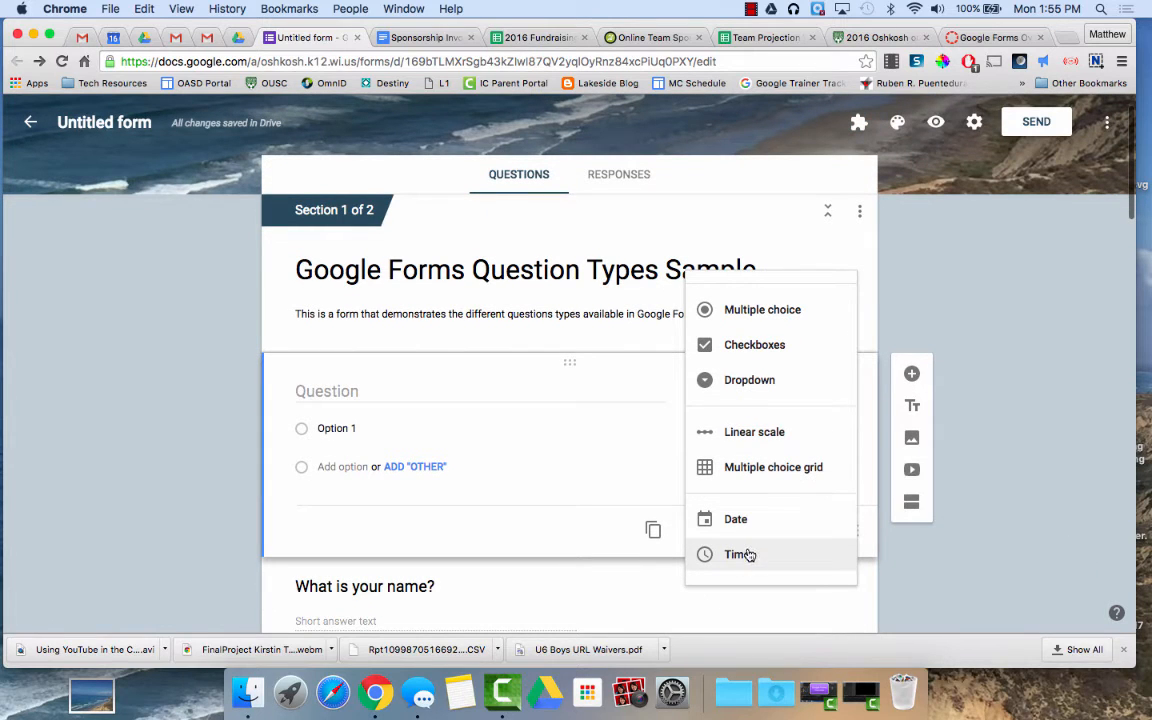
pyautogui.moveTo(804, 524)
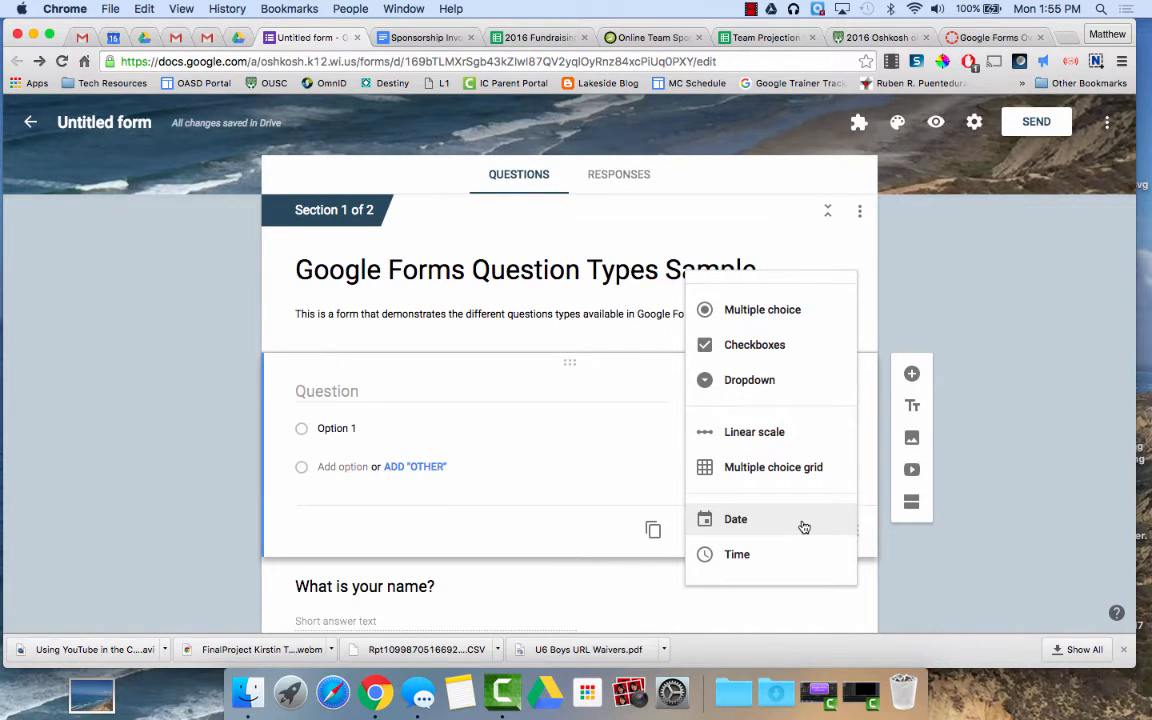
pyautogui.moveTo(912, 404)
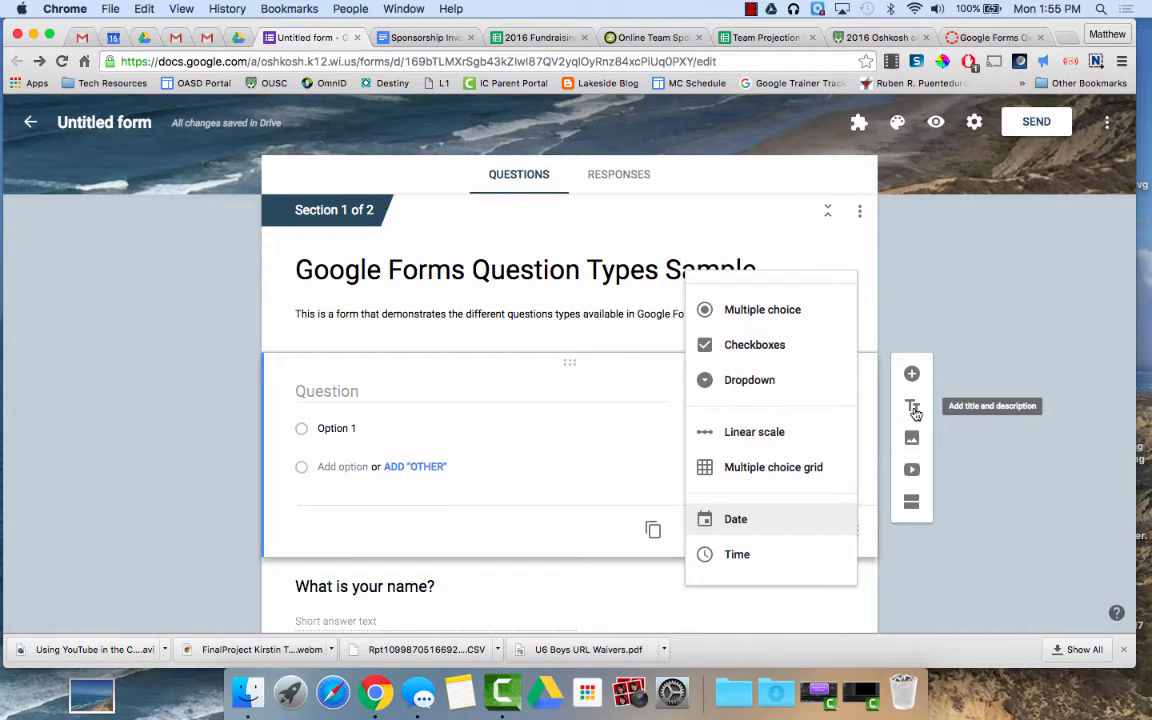
pyautogui.moveTo(912, 468)
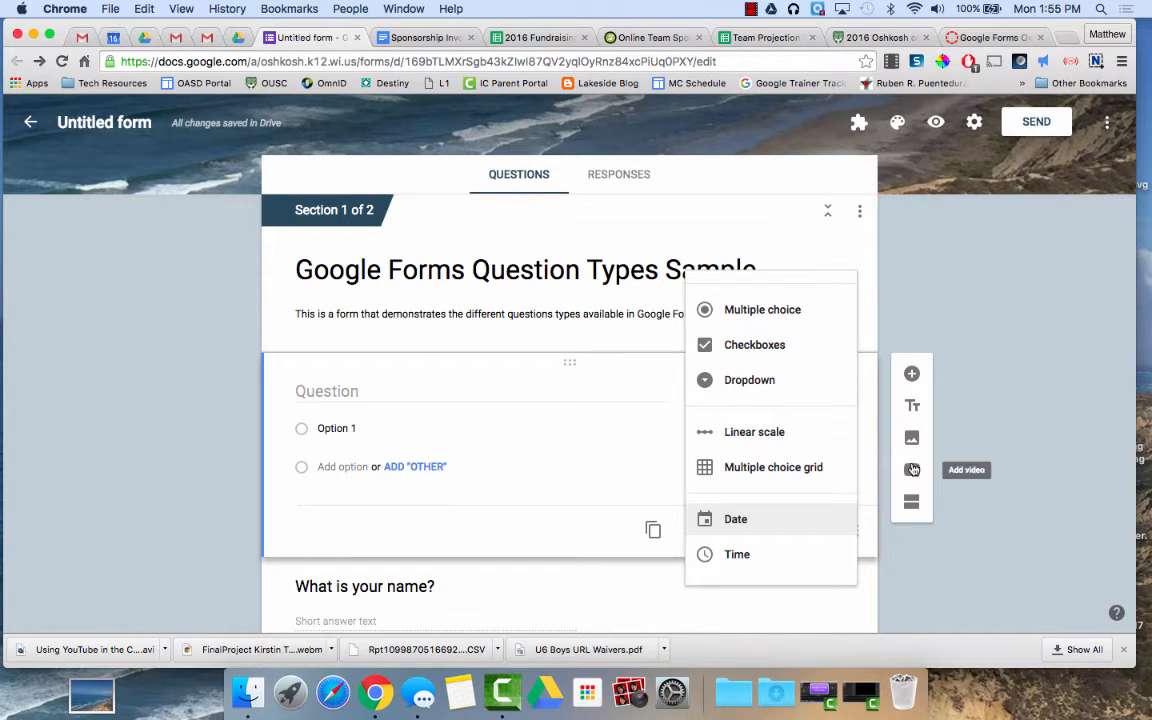
pyautogui.moveTo(912, 504)
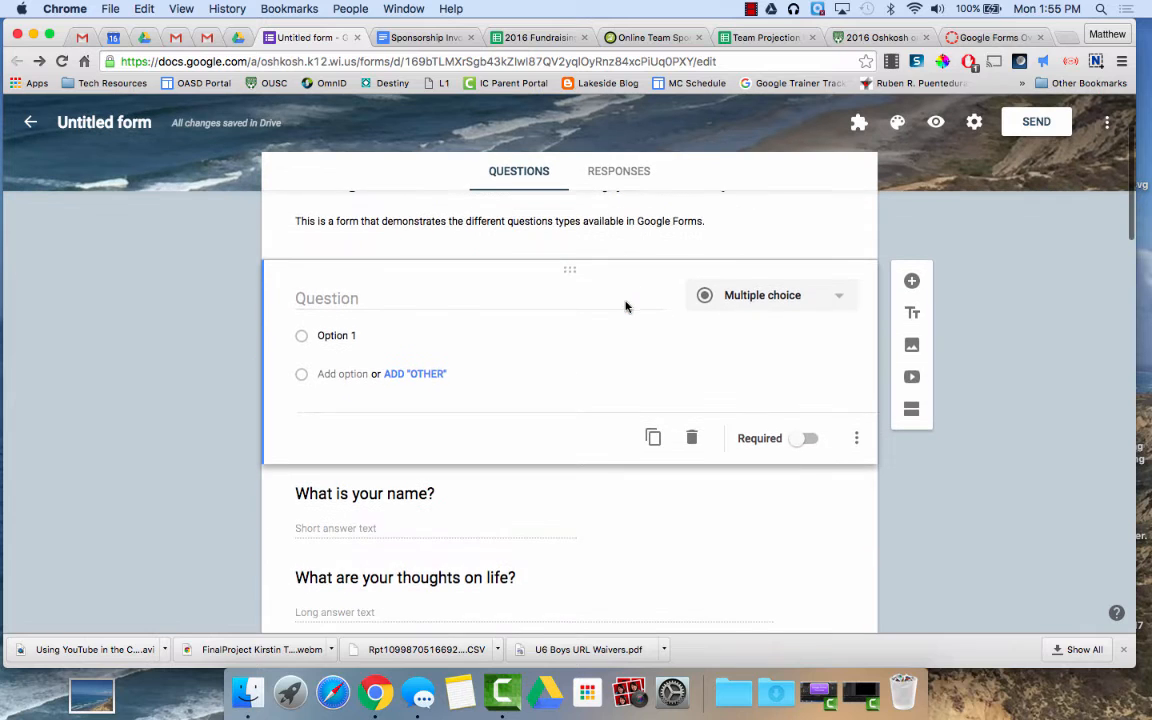
# Scroll the form around the new blank question above the name question.
pyautogui.scroll(-3)
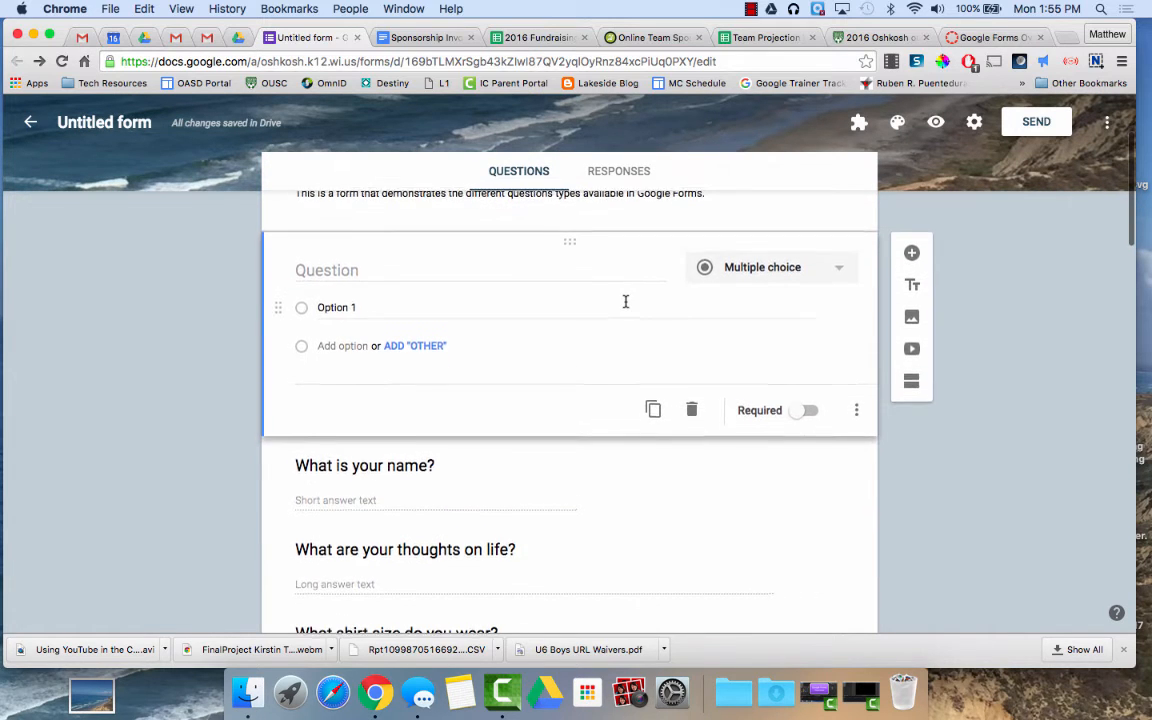
pyautogui.scroll(3)
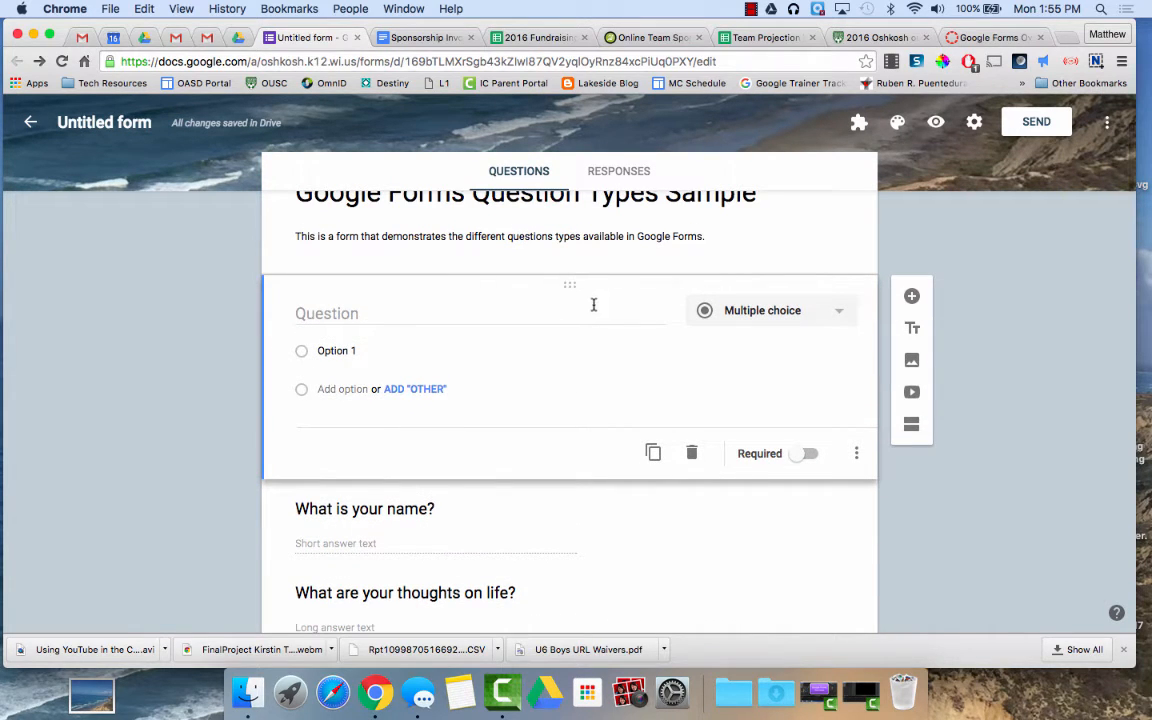
pyautogui.moveTo(568, 288)
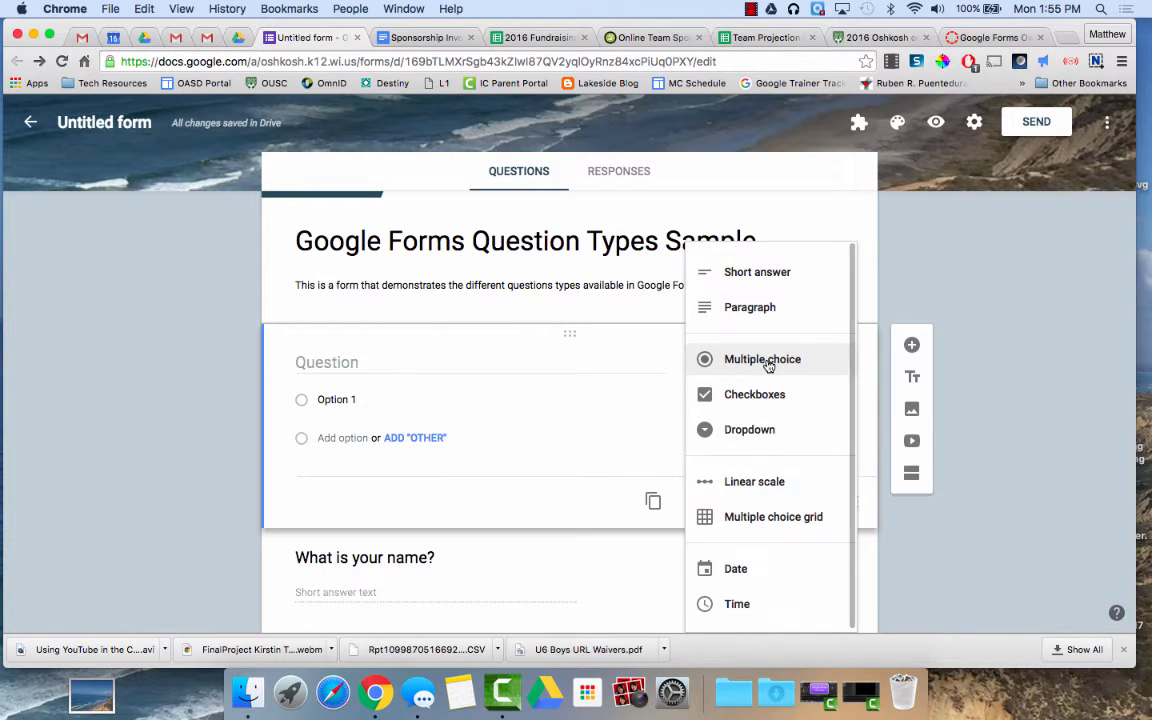
# Change the new question to Checkboxes and mark it Required.
pyautogui.click(756, 394)
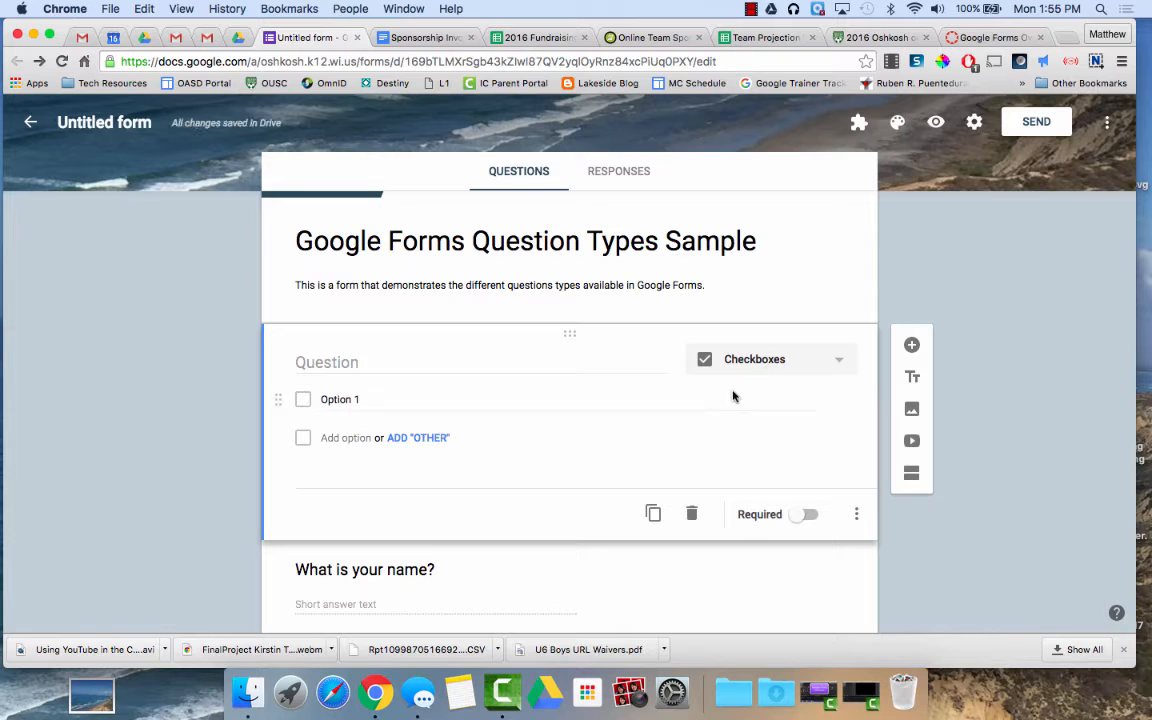
pyautogui.moveTo(654, 514)
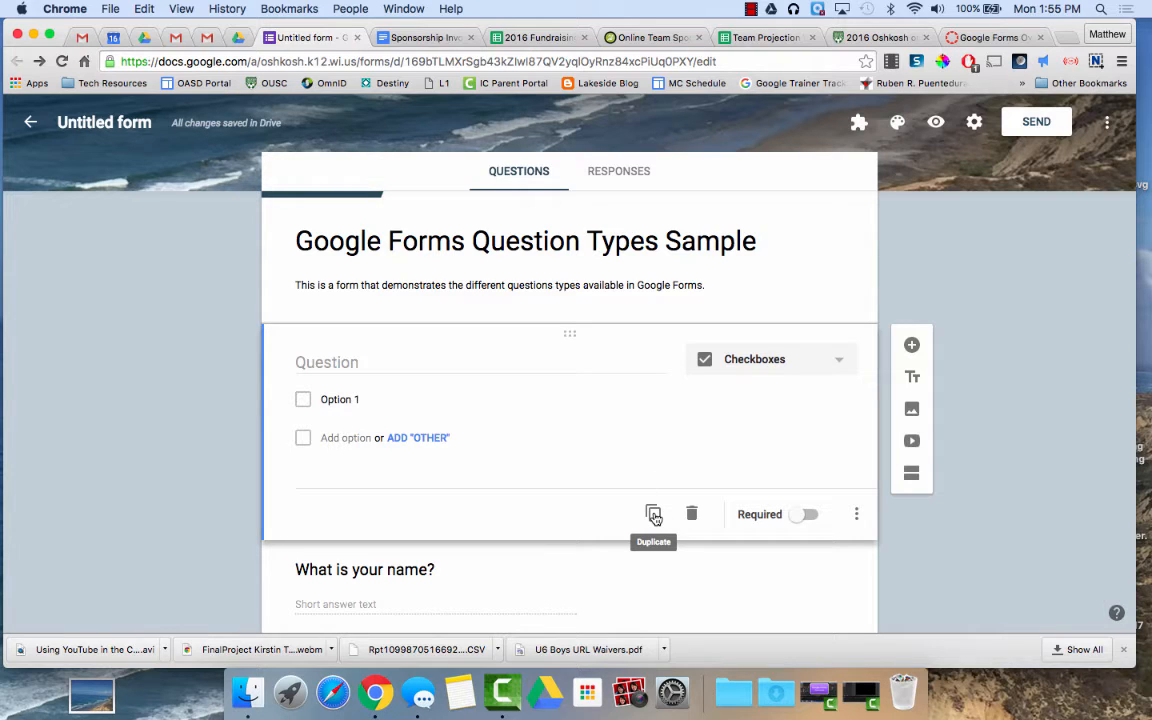
pyautogui.moveTo(692, 520)
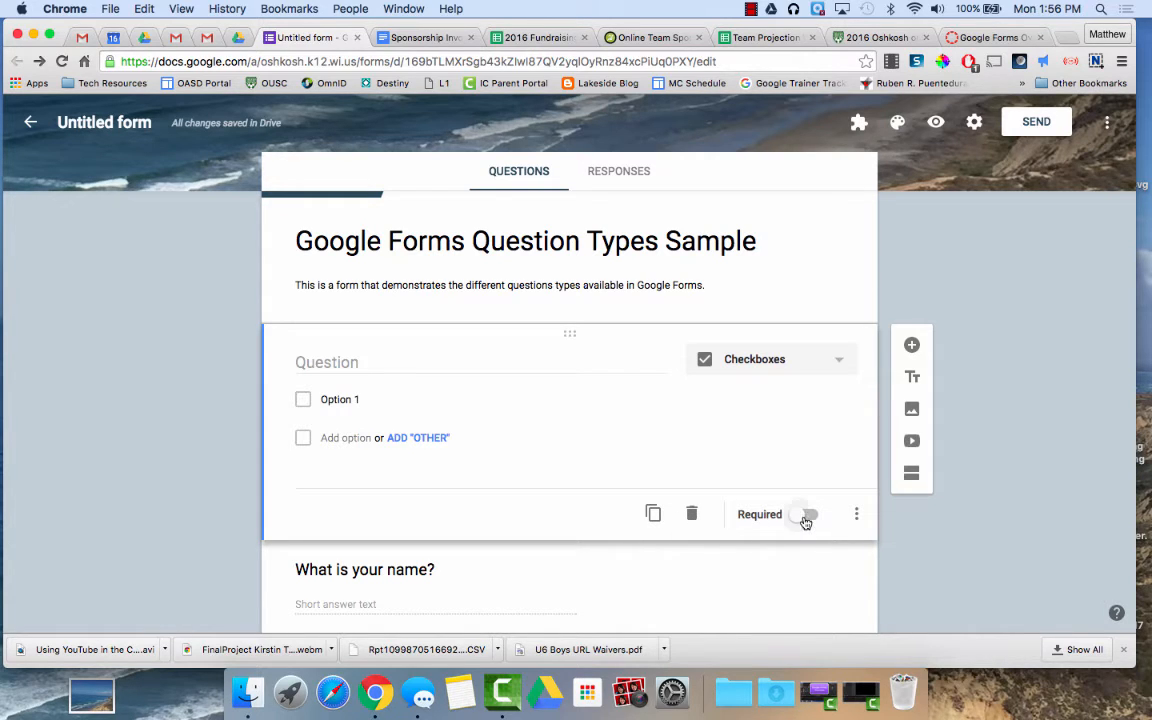
pyautogui.click(804, 514)
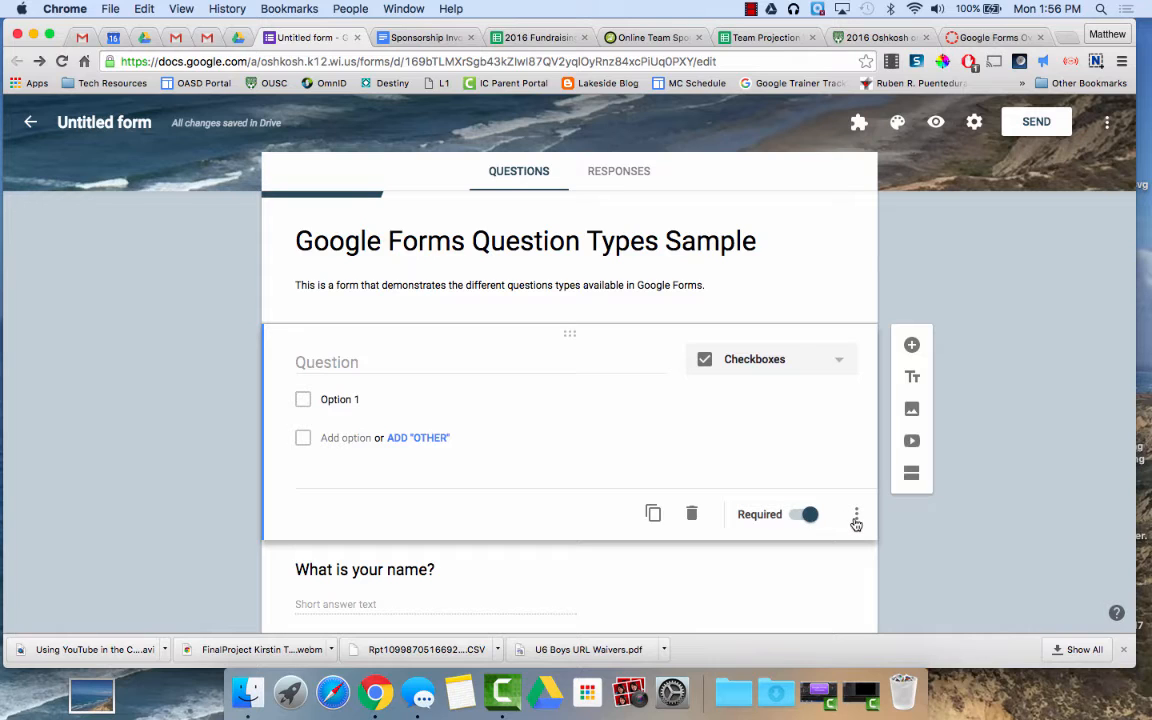
pyautogui.moveTo(856, 520)
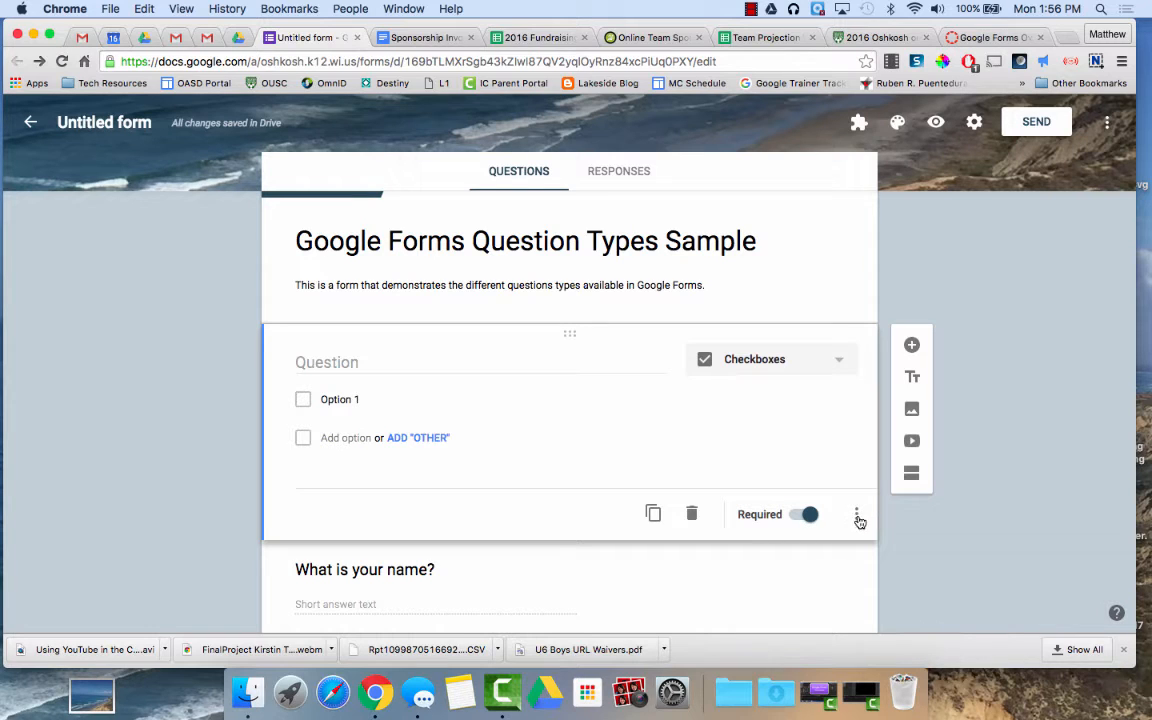
# Add the description "Please give more info" to the checkboxes question via its extra options.
pyautogui.click(860, 514)
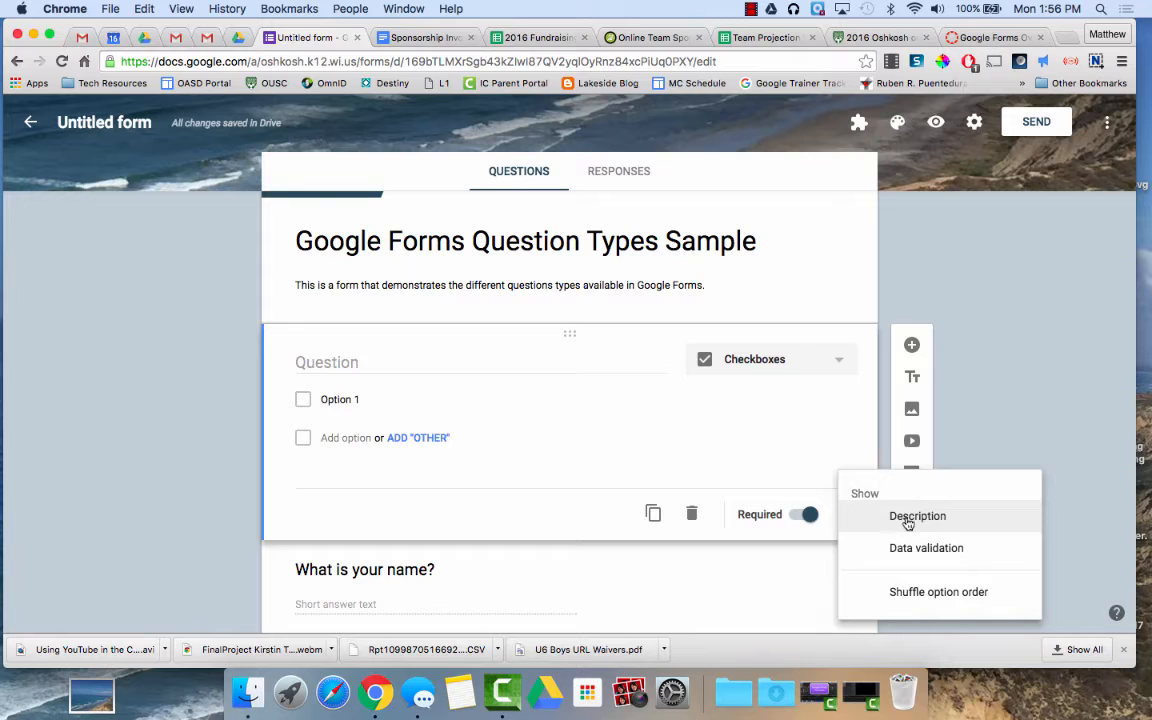
pyautogui.click(916, 516)
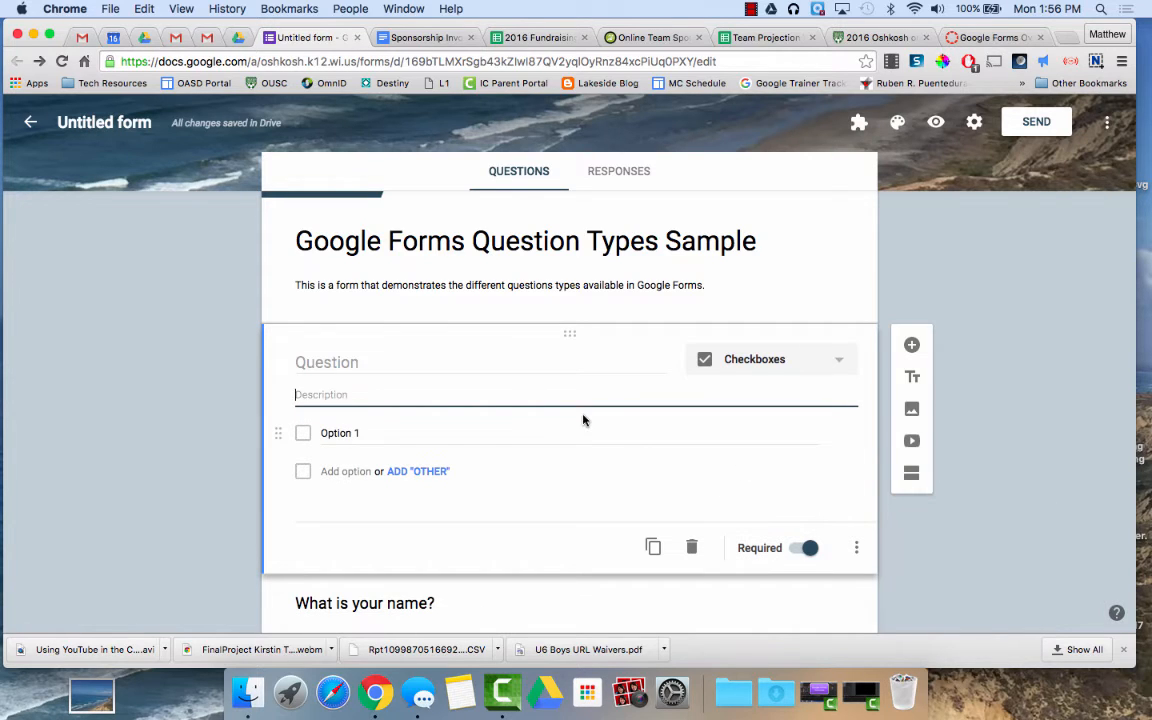
pyautogui.write('Please give more')
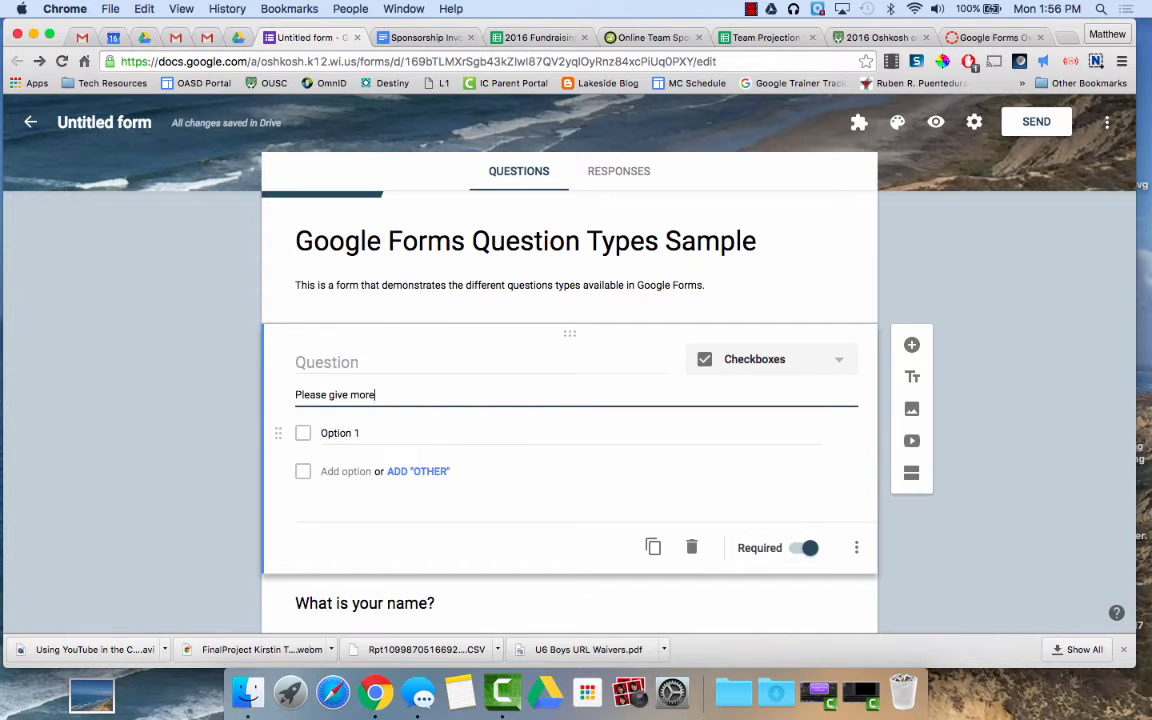
pyautogui.write('info')
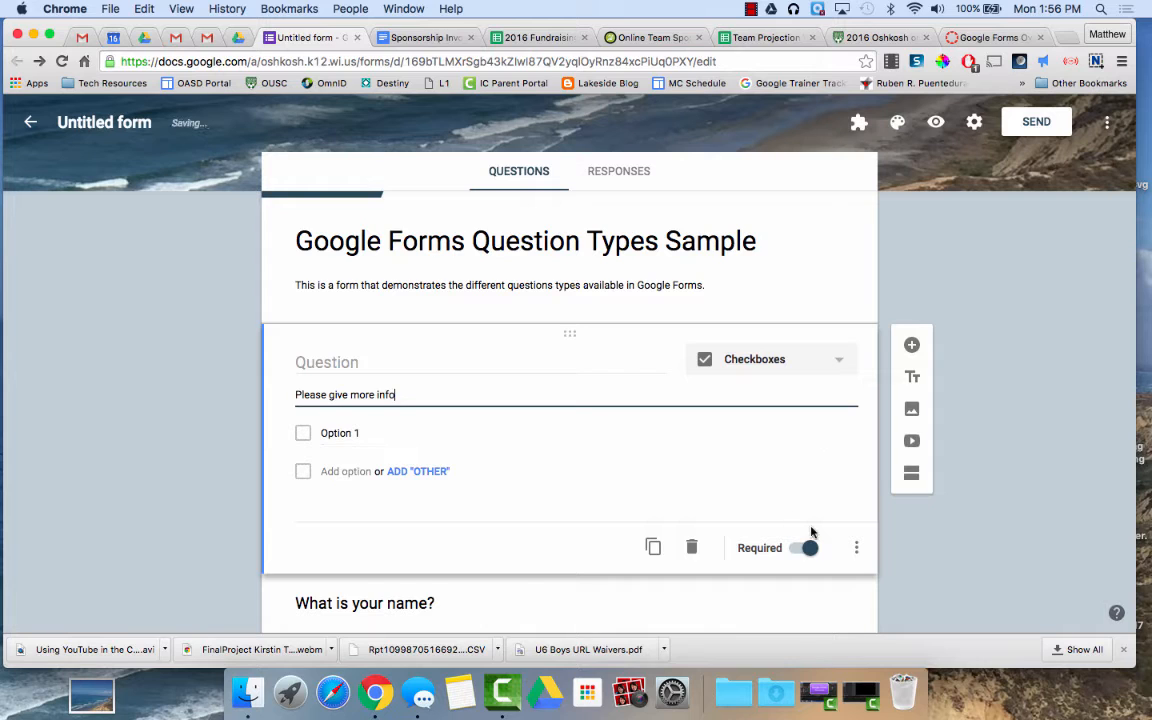
pyautogui.click(856, 548)
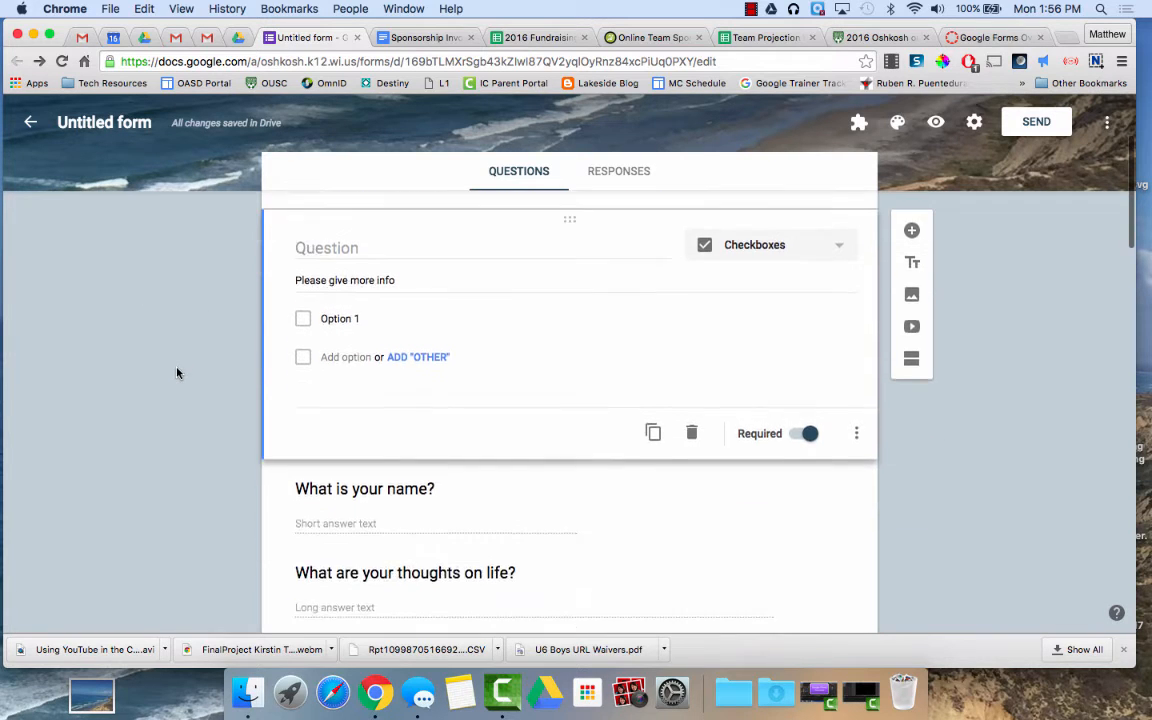
pyautogui.scroll(-3)
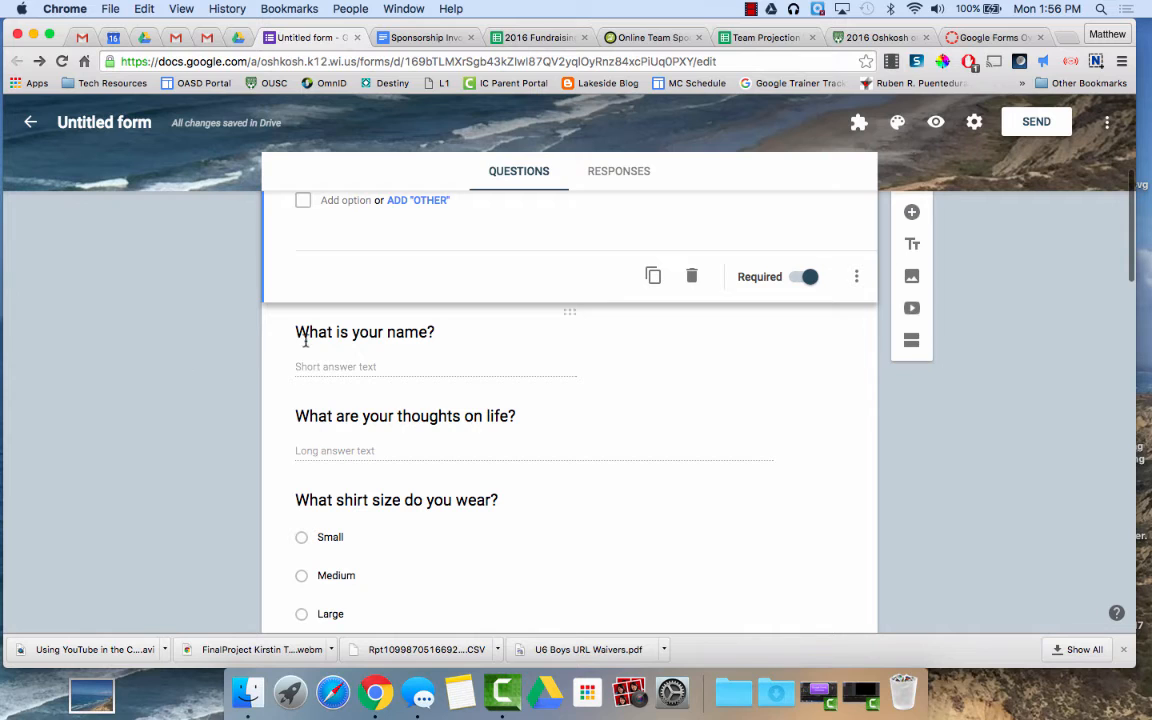
pyautogui.moveTo(376, 362)
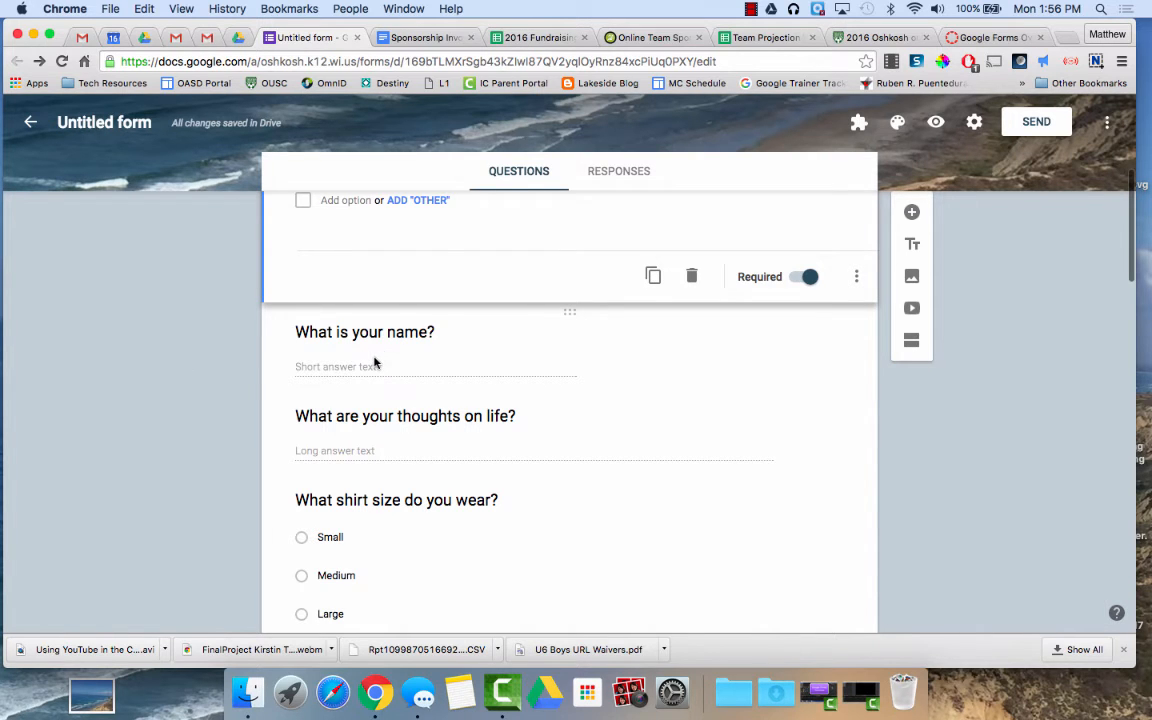
pyautogui.scroll(3)
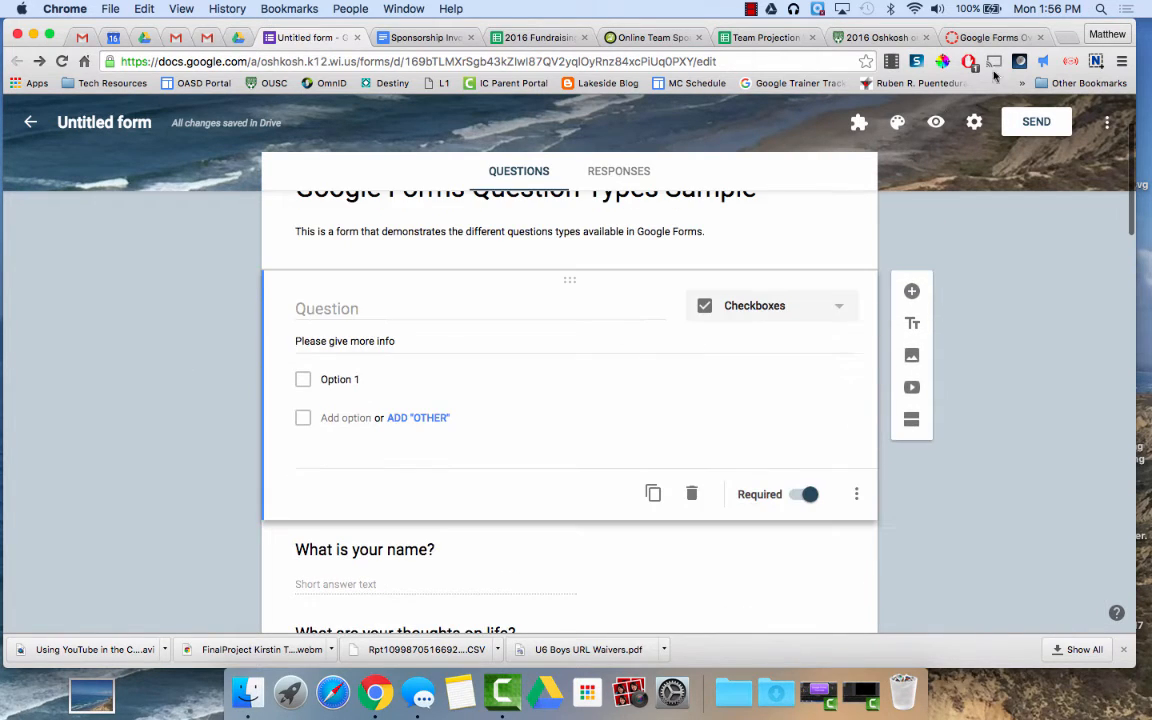
# Open the live preview of the form and scroll to the shirt size questions.
pyautogui.click(936, 122)
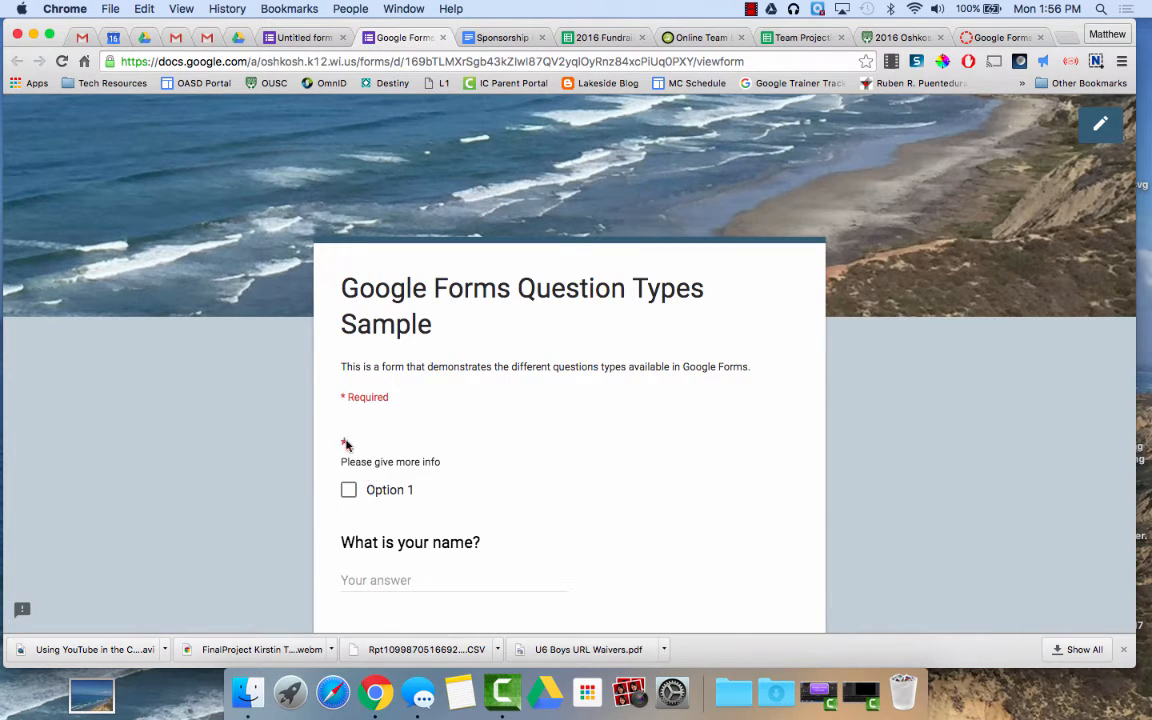
pyautogui.moveTo(428, 446)
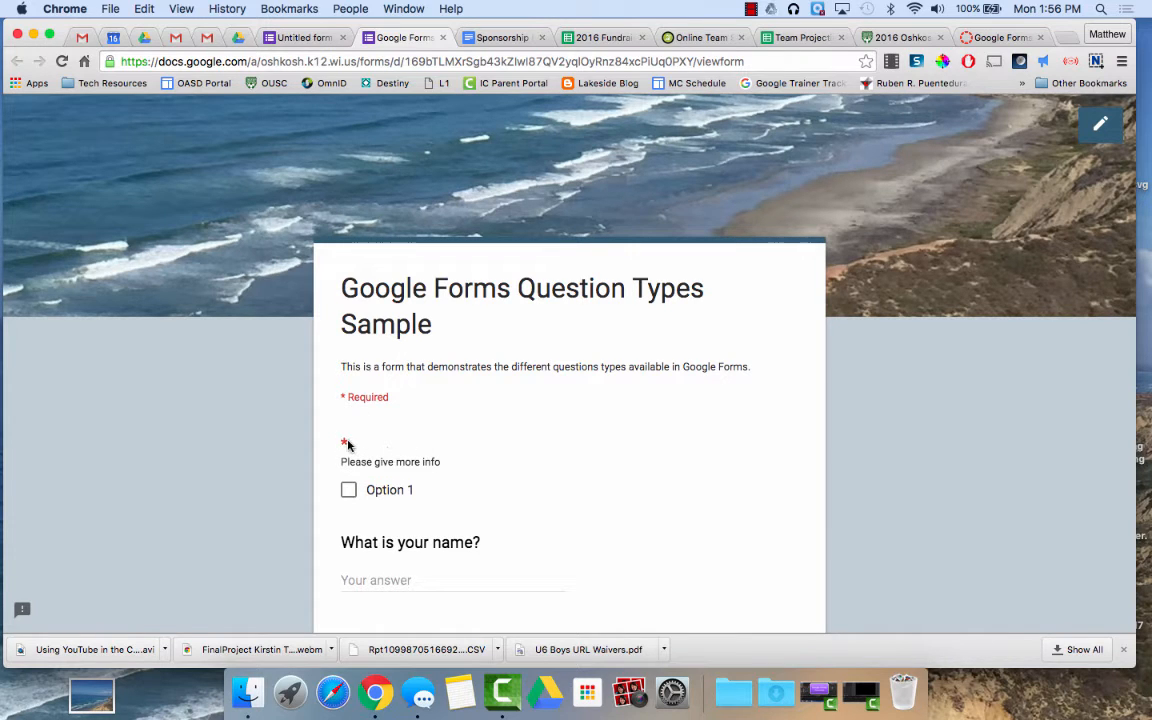
pyautogui.scroll(-3)
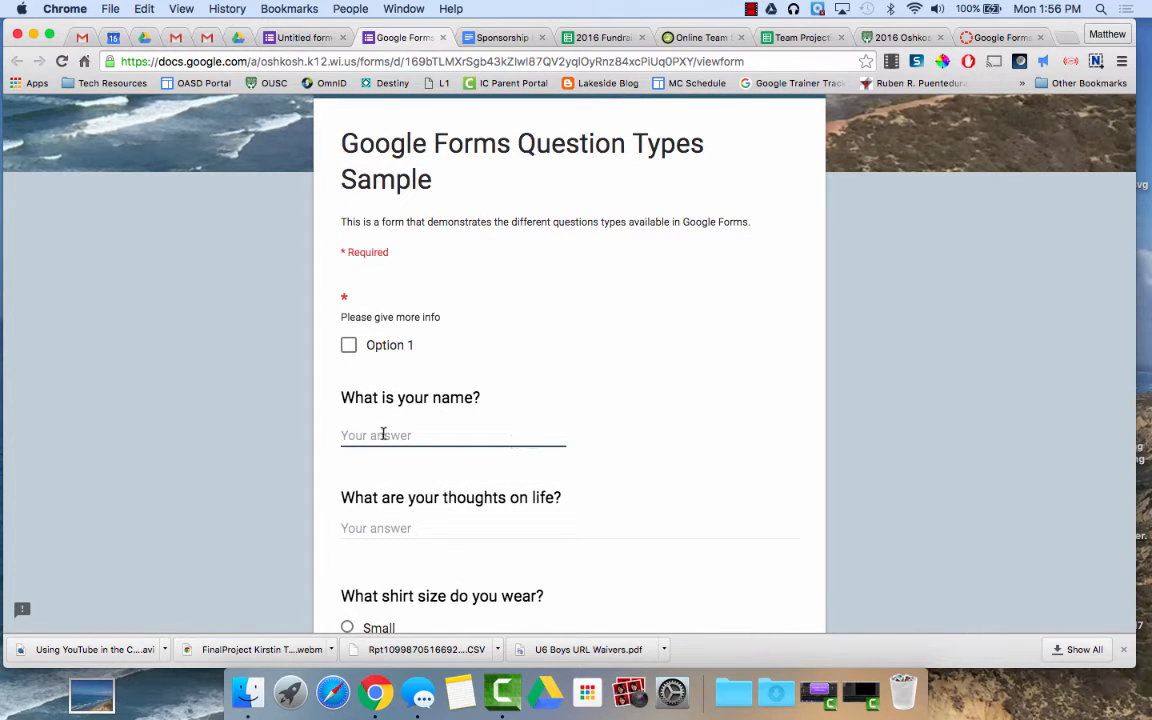
pyautogui.scroll(-3)
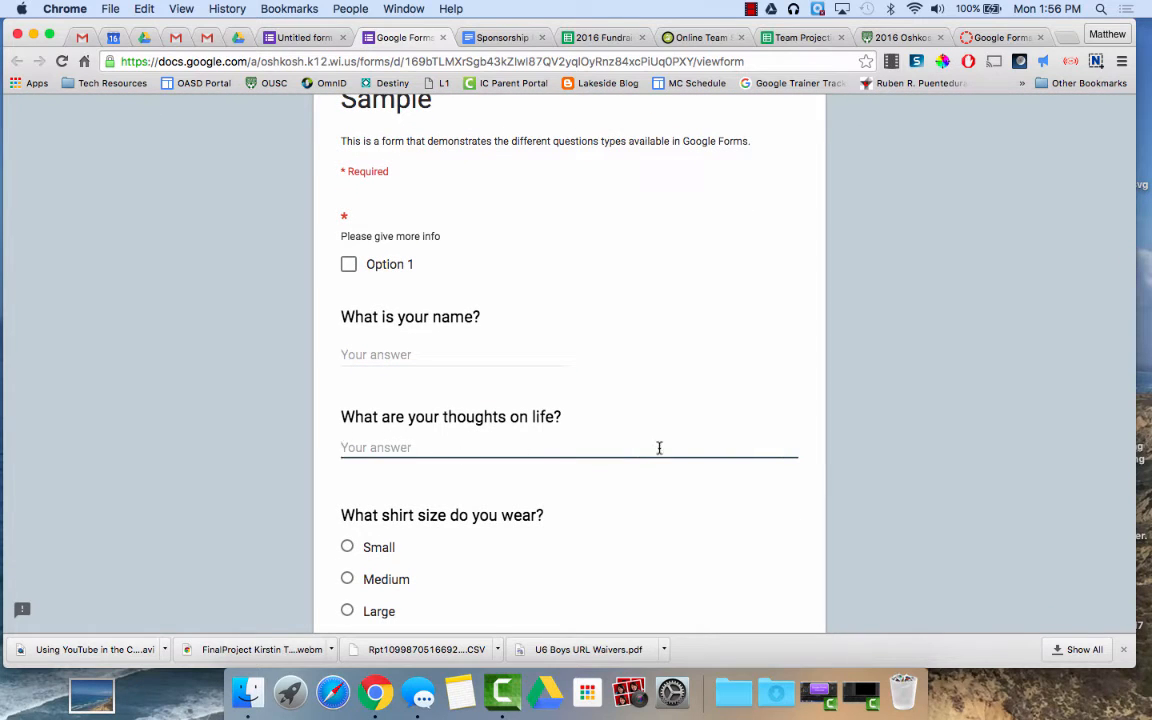
pyautogui.moveTo(794, 470)
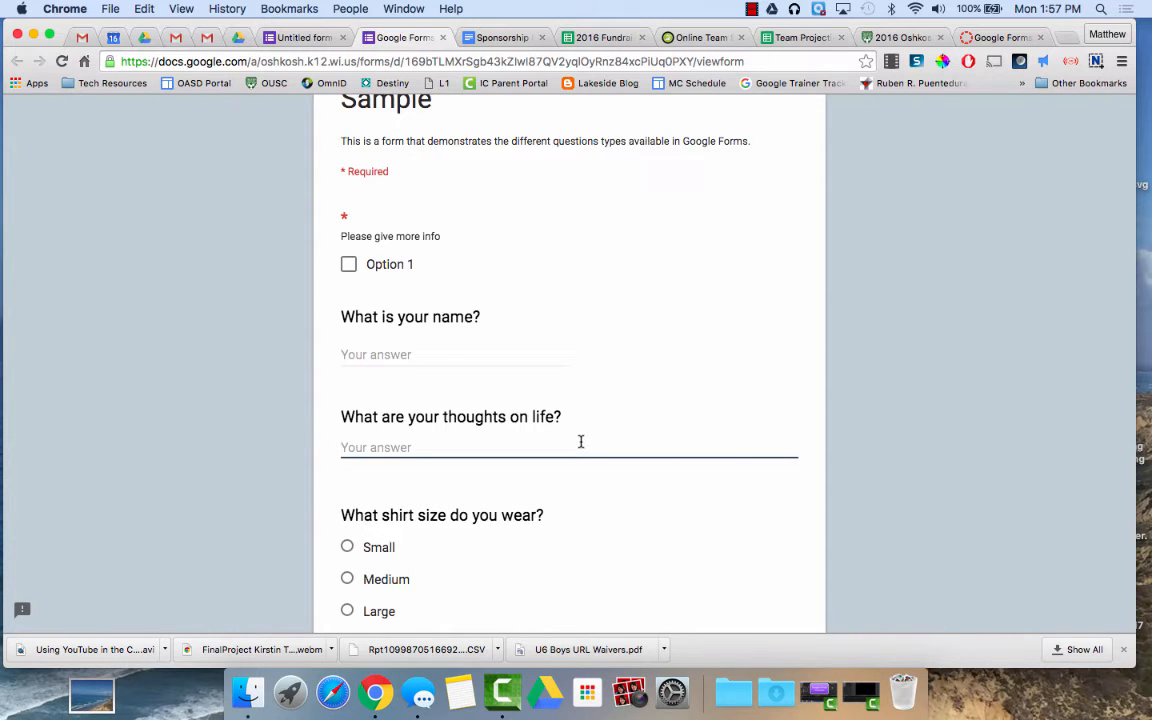
pyautogui.scroll(-3)
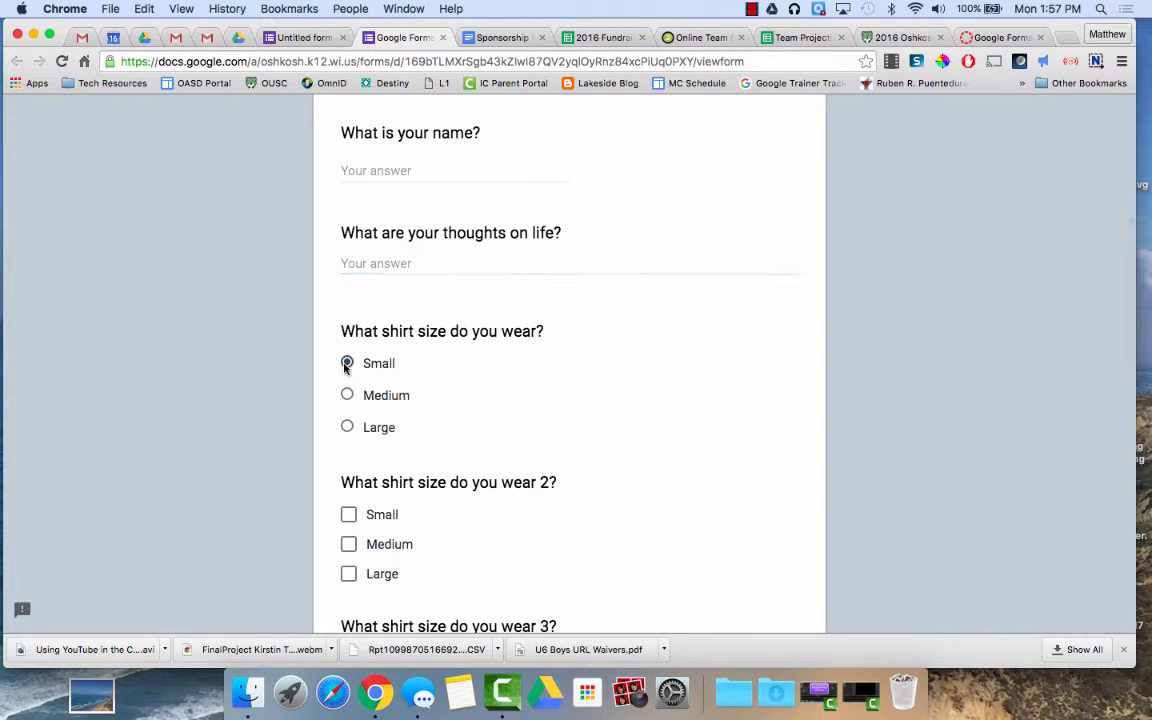
# Answer Small then Large for shirt size, and tick a size in the second shirt question.
pyautogui.click(348, 428)
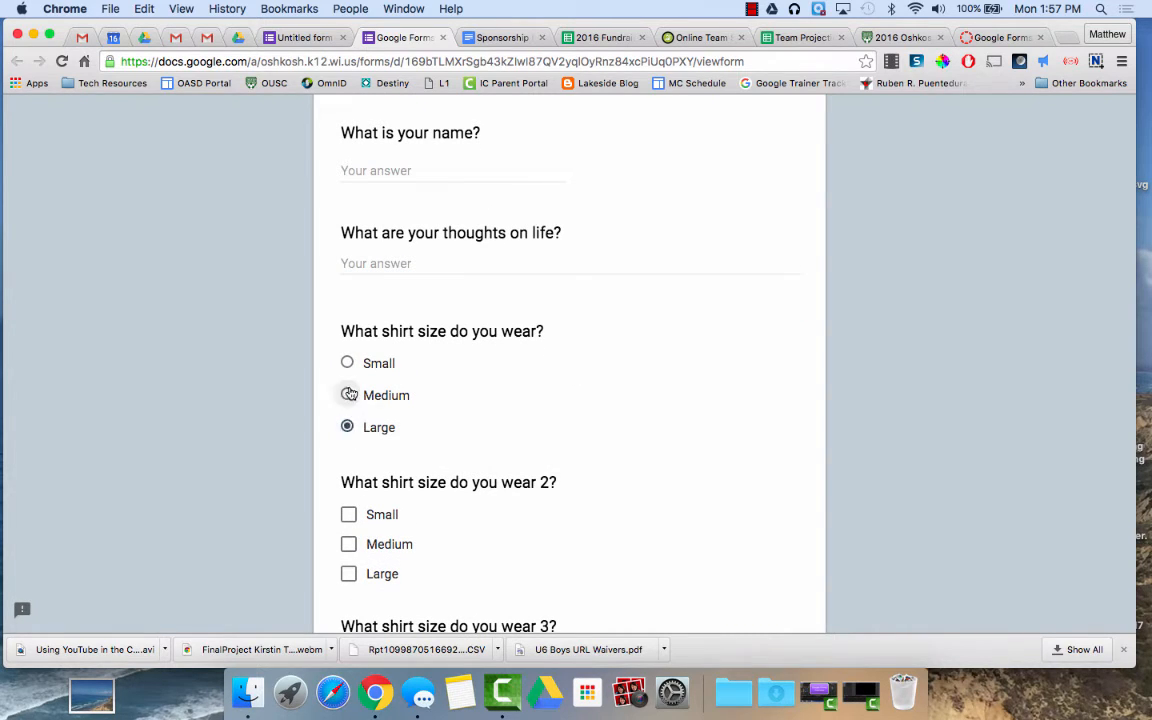
pyautogui.click(348, 396)
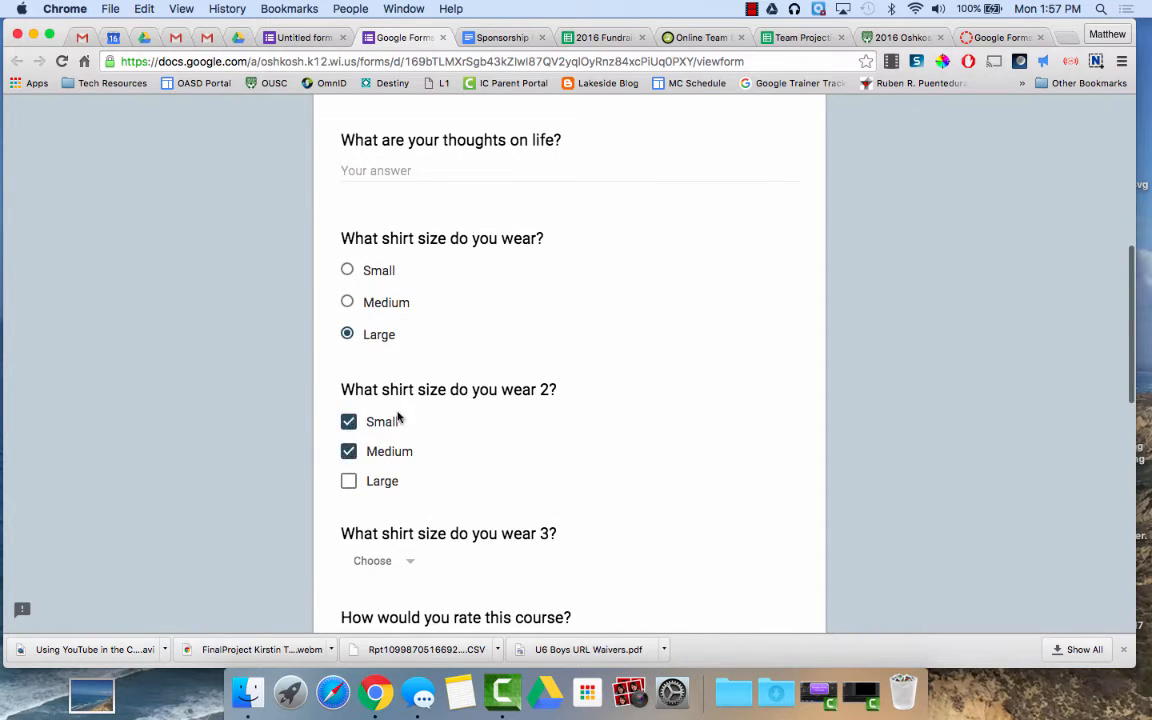
pyautogui.click(348, 480)
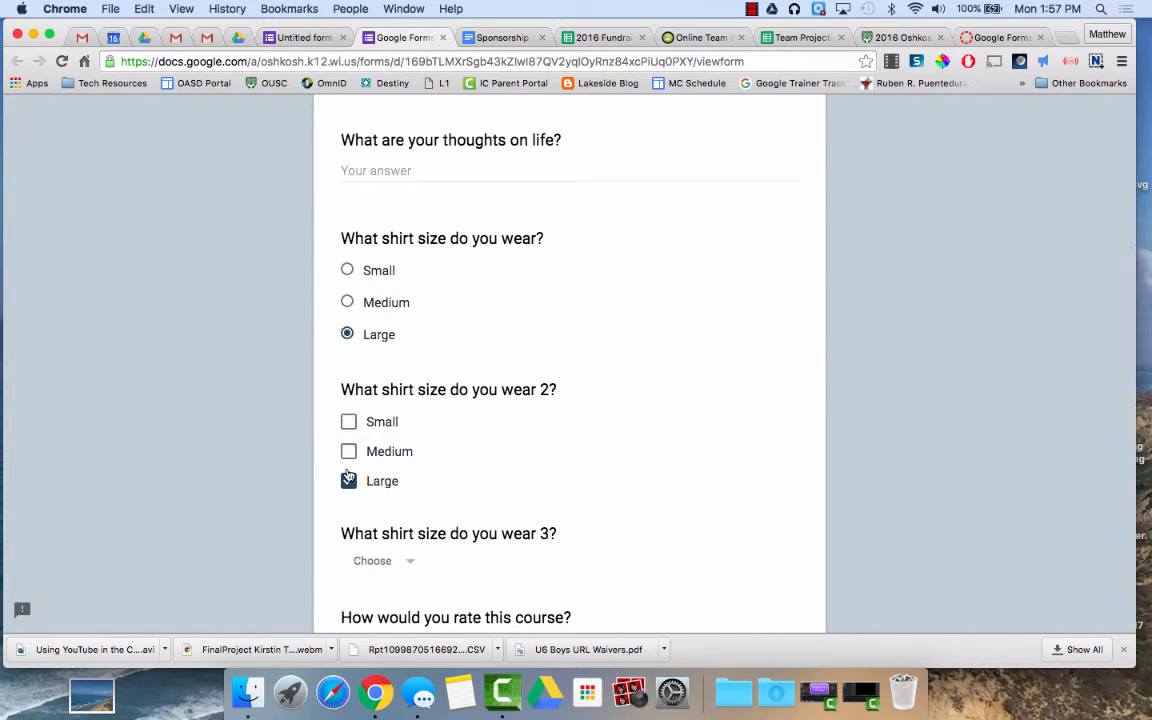
pyautogui.scroll(-3)
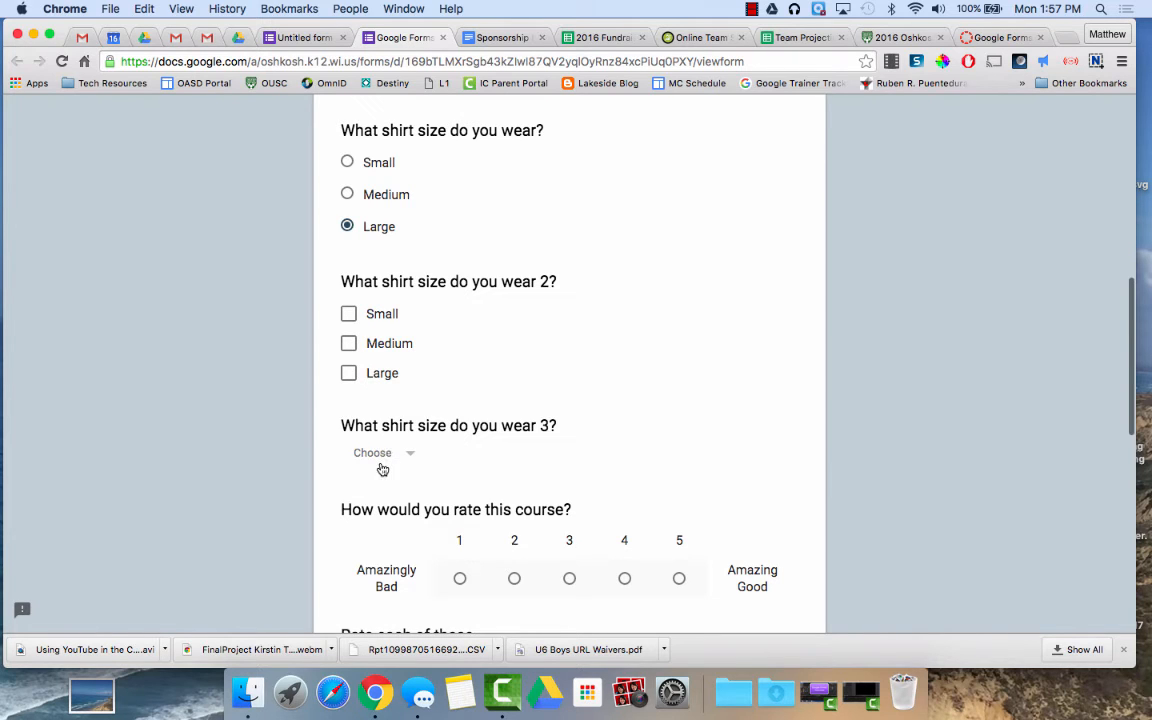
pyautogui.click(384, 452)
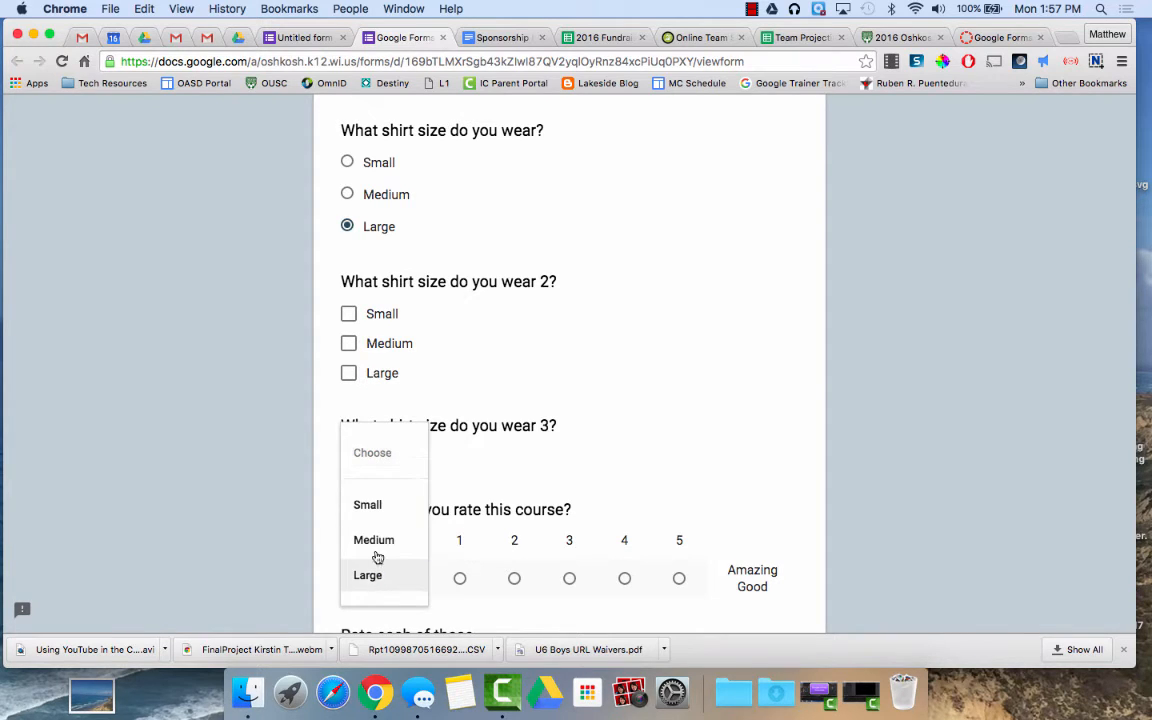
pyautogui.click(374, 540)
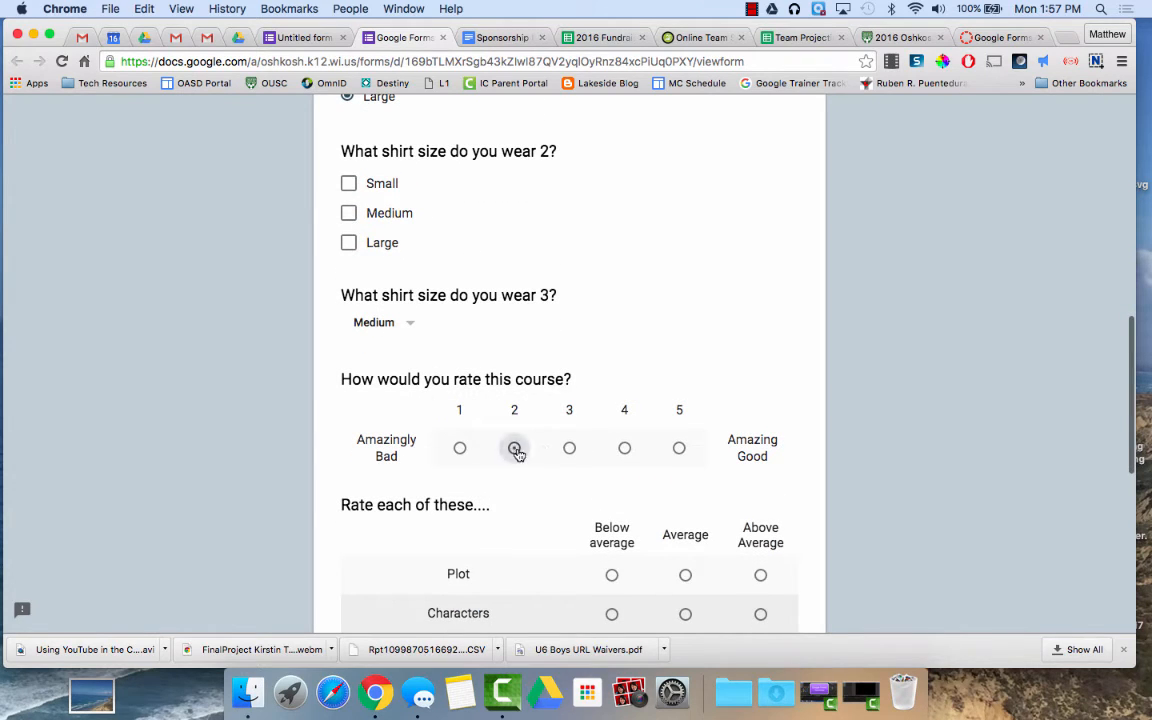
pyautogui.click(680, 448)
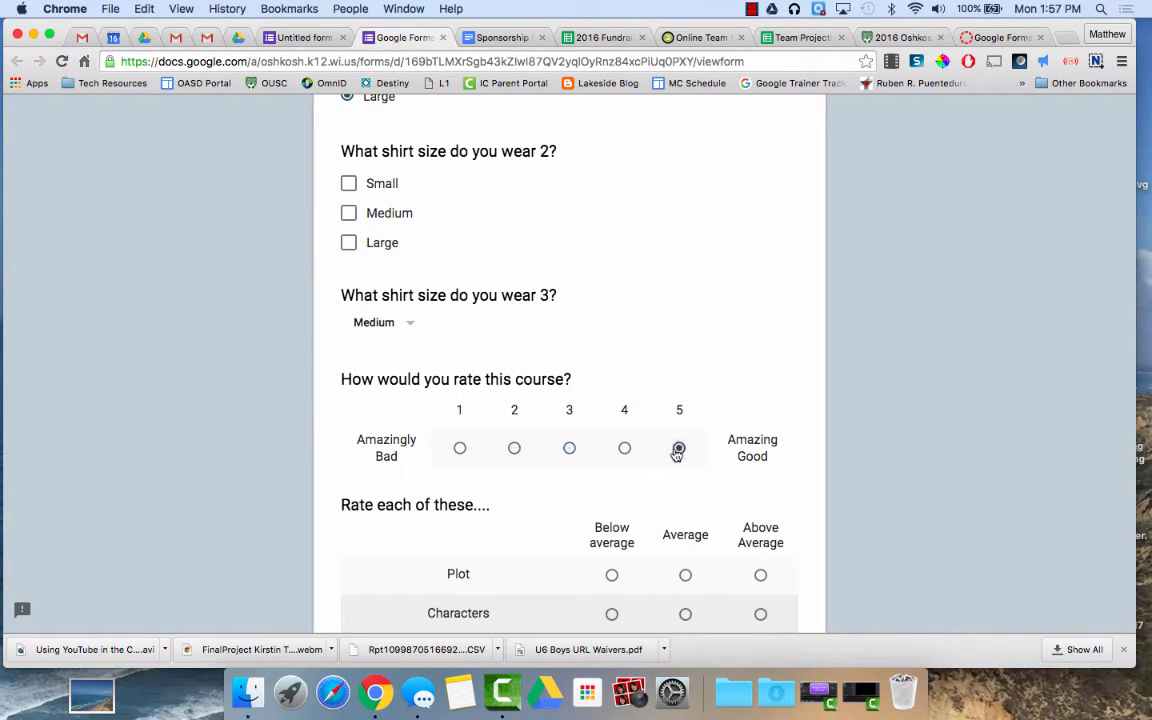
pyautogui.scroll(-3)
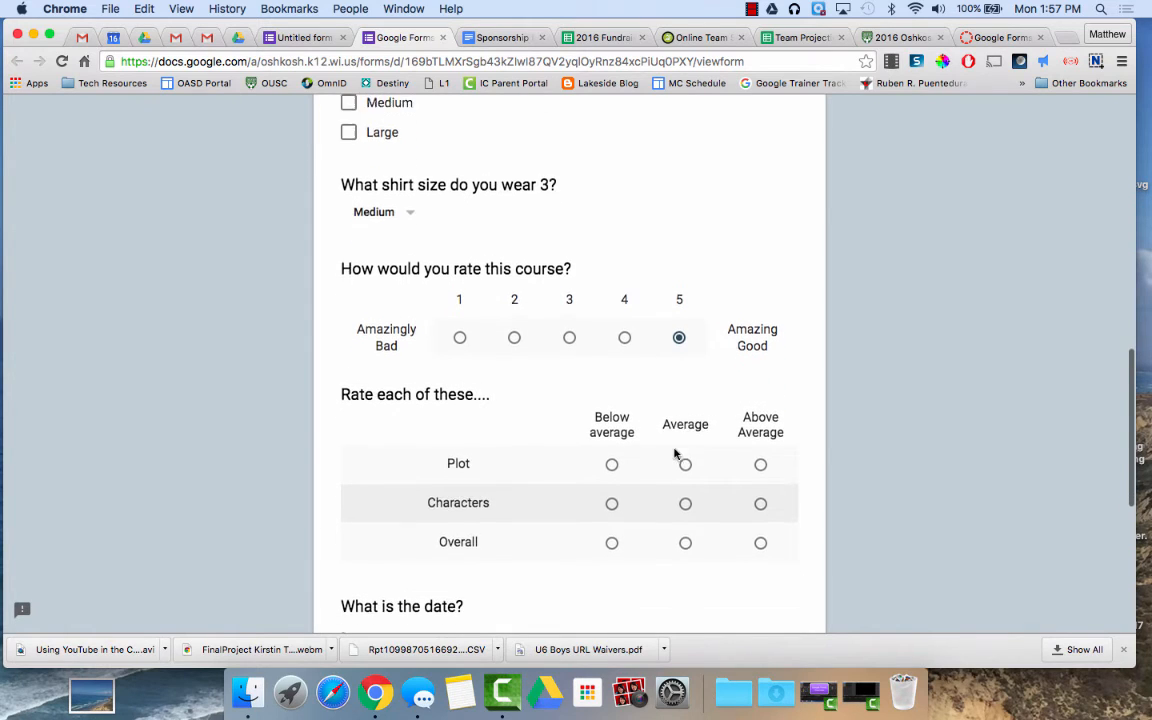
pyautogui.scroll(-3)
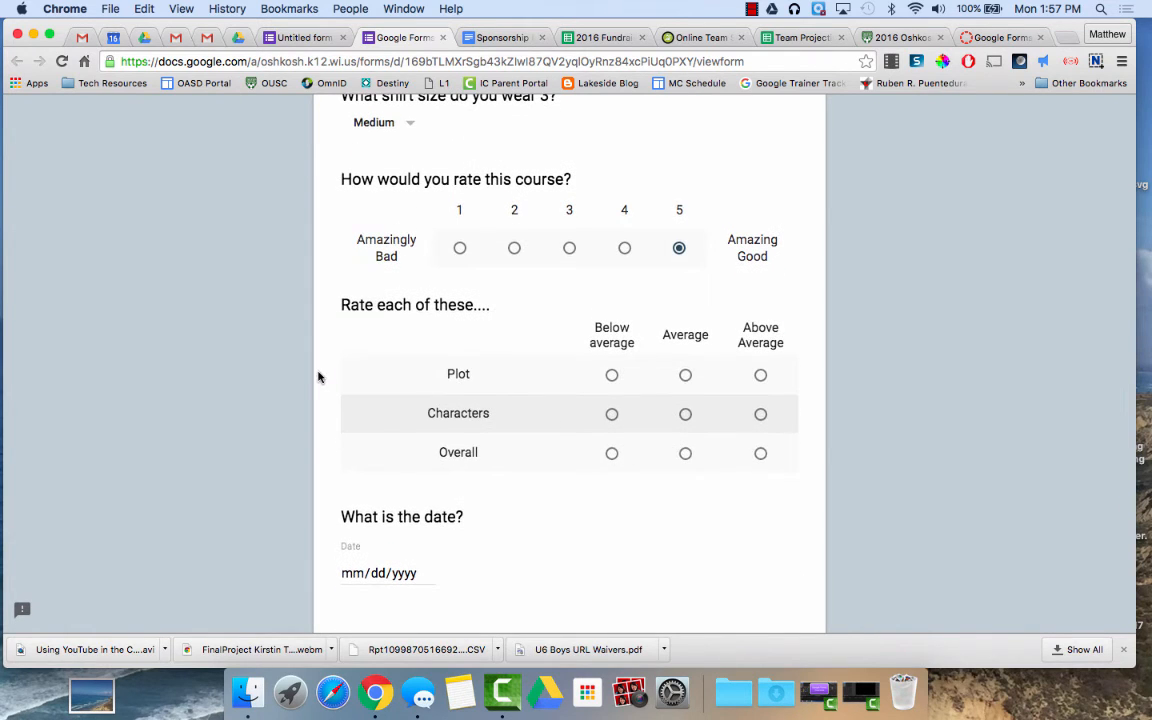
pyautogui.moveTo(520, 384)
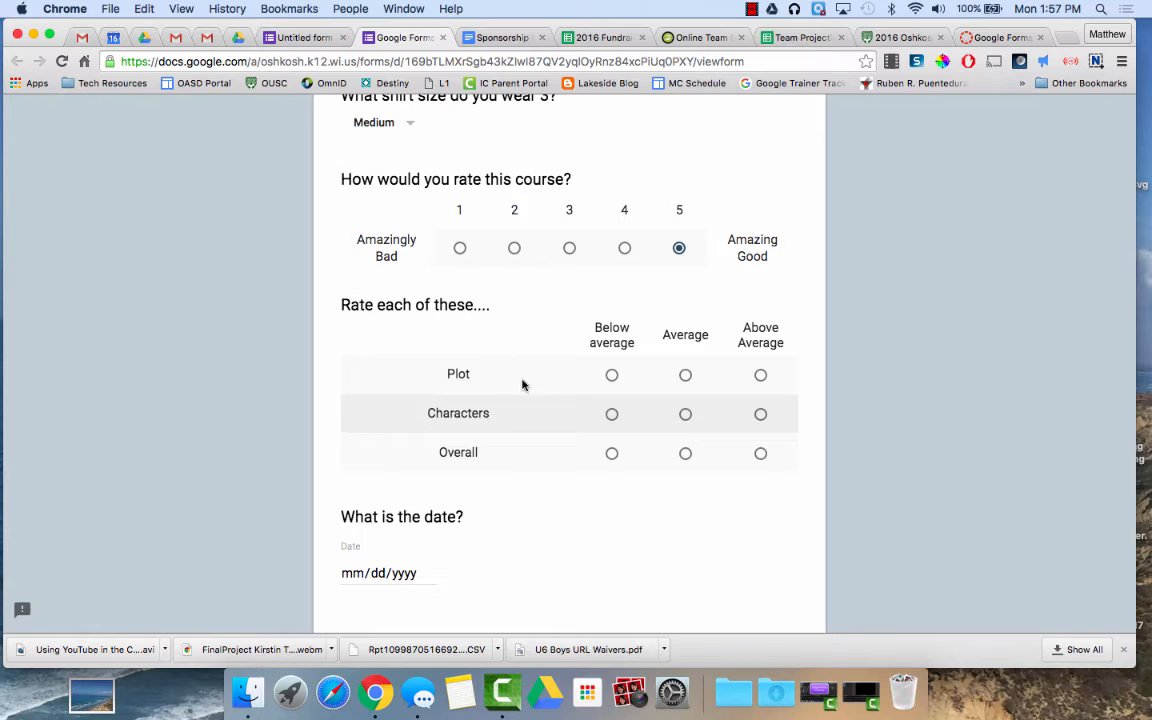
pyautogui.moveTo(504, 338)
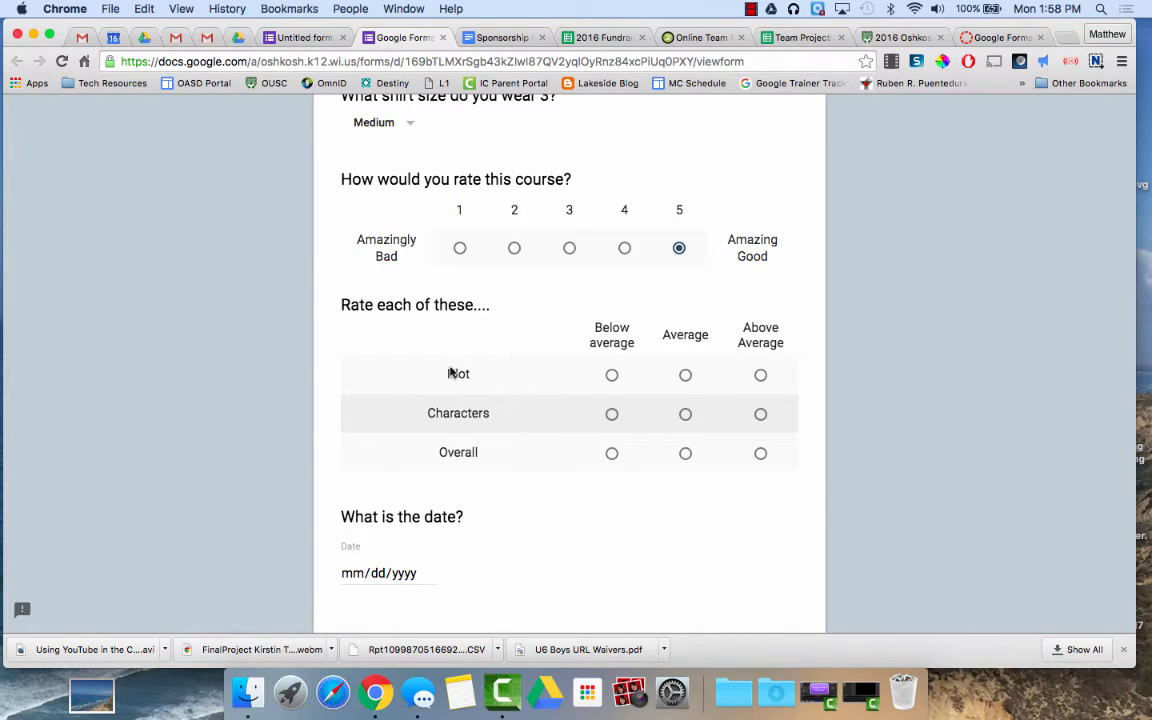
pyautogui.moveTo(464, 430)
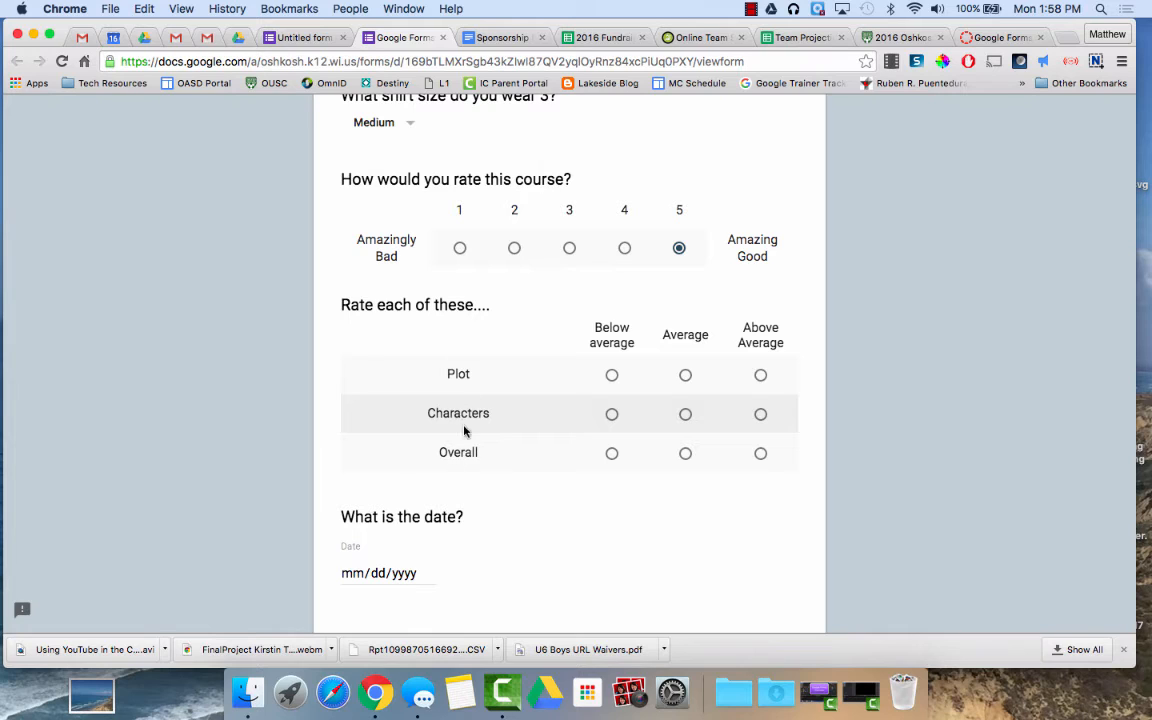
pyautogui.moveTo(392, 340)
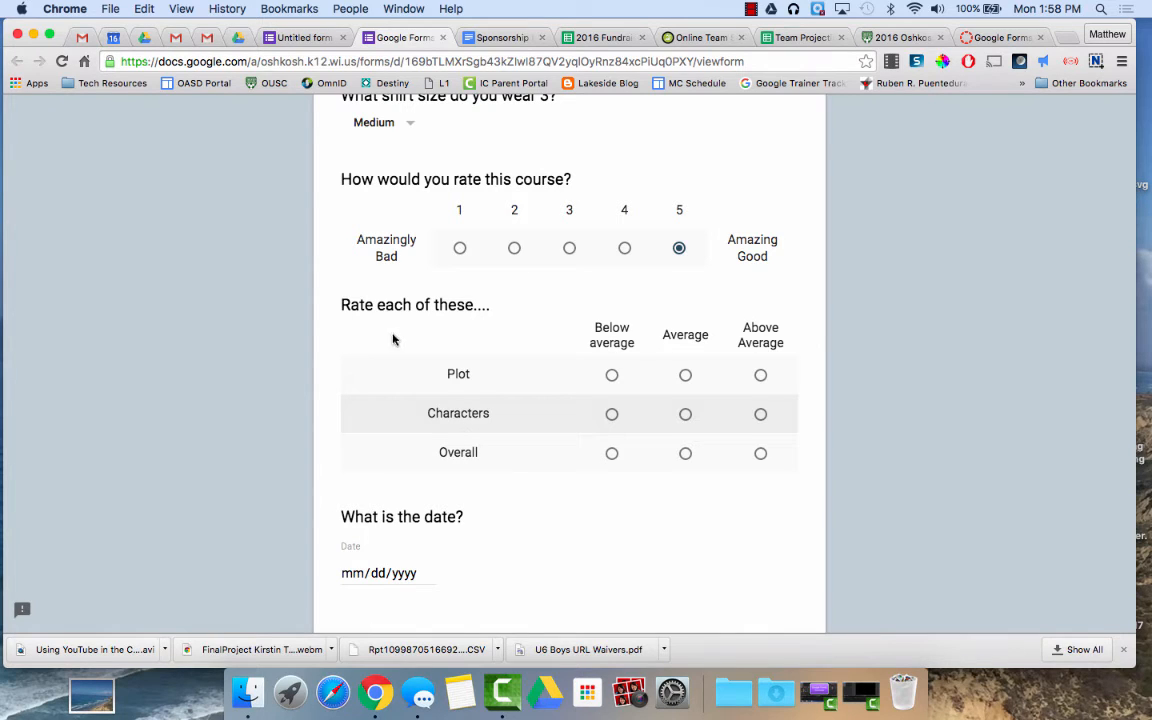
pyautogui.moveTo(464, 398)
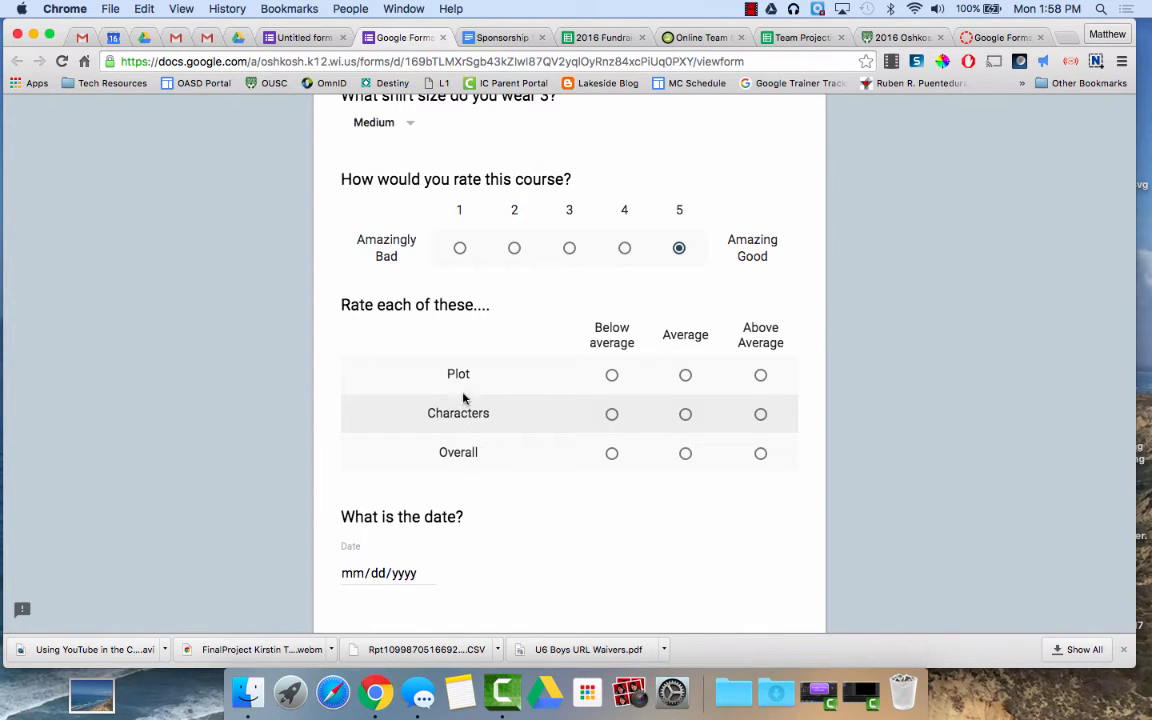
pyautogui.moveTo(684, 390)
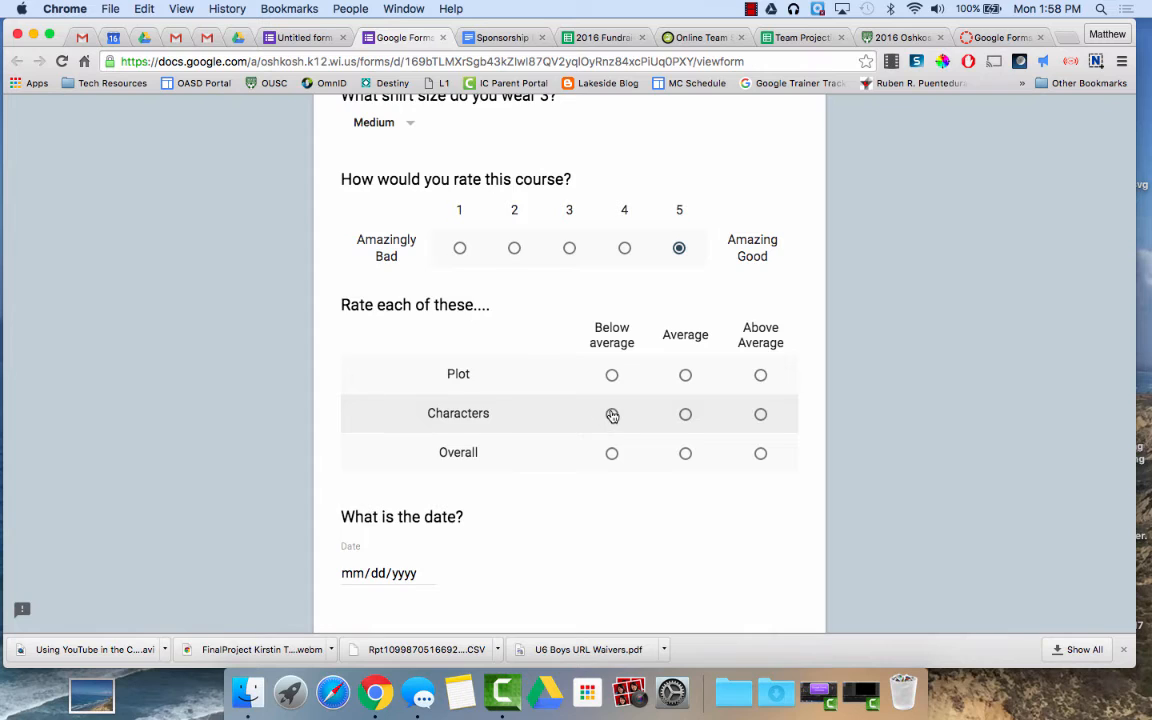
# Scroll the preview down to the date and time questions and the Next button.
pyautogui.scroll(-3)
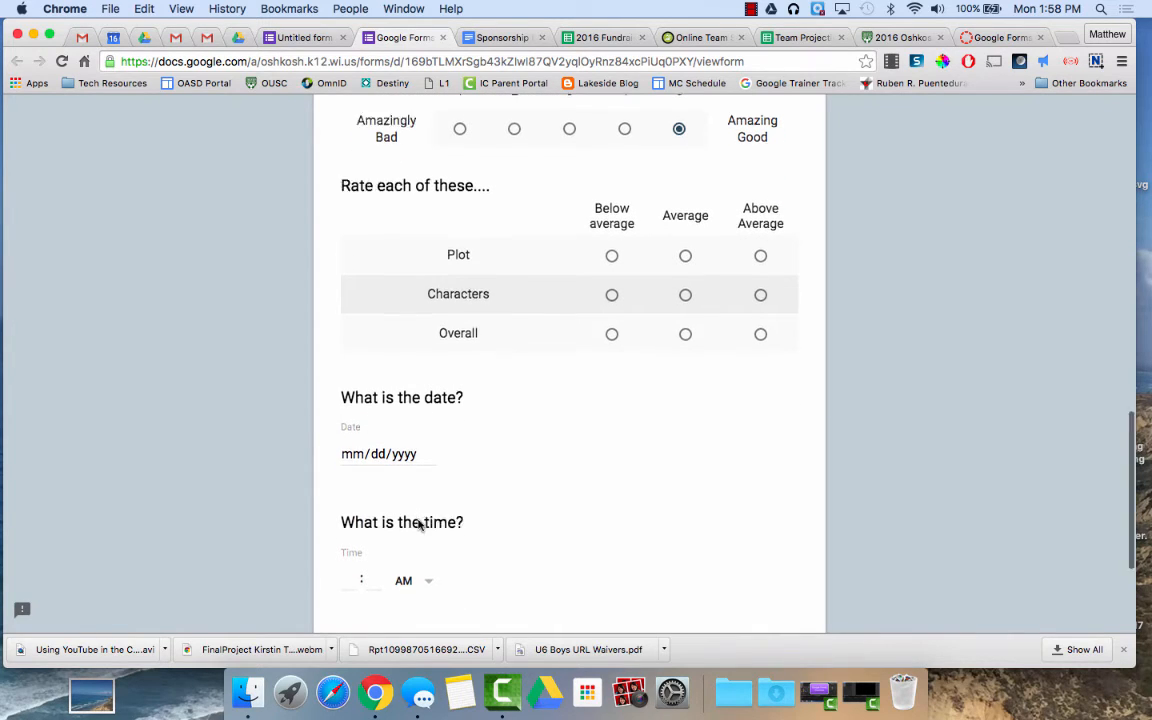
pyautogui.scroll(-3)
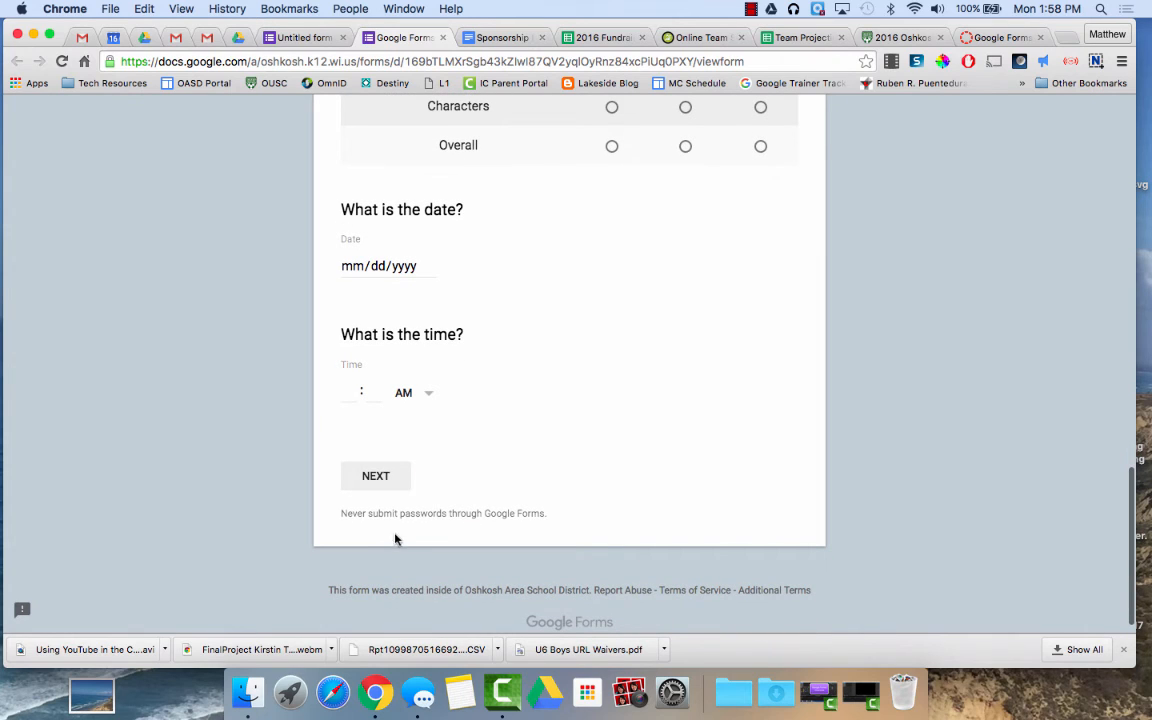
pyautogui.moveTo(740, 454)
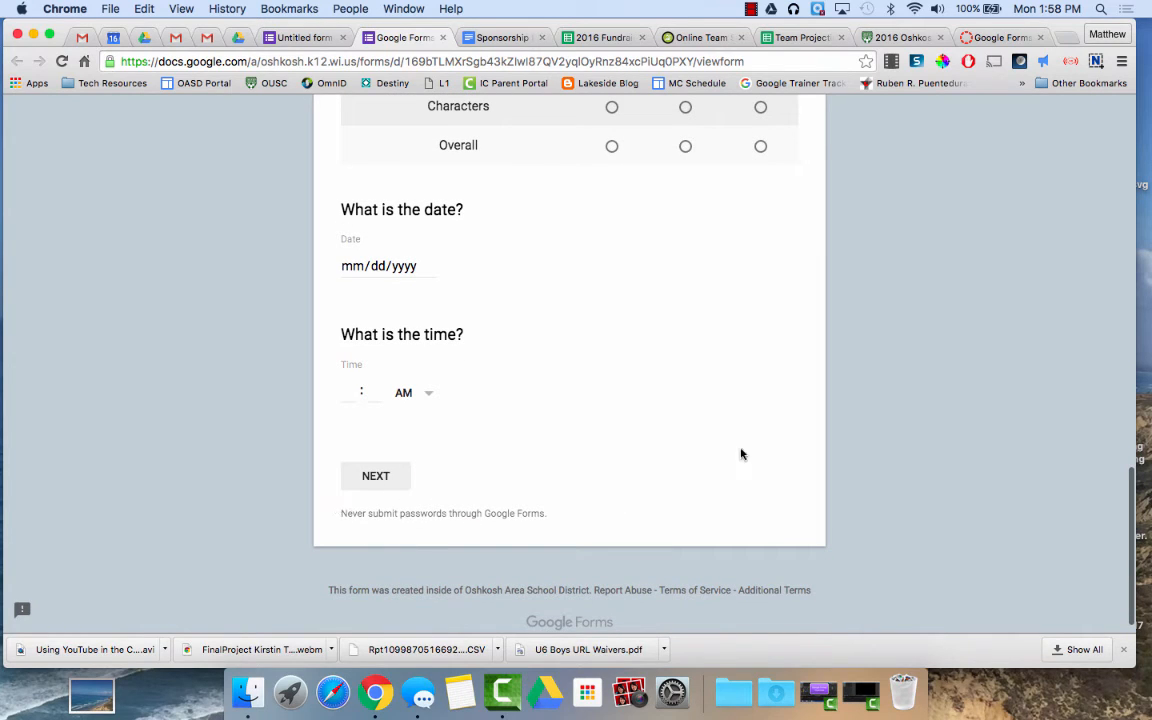
pyautogui.moveTo(376, 476)
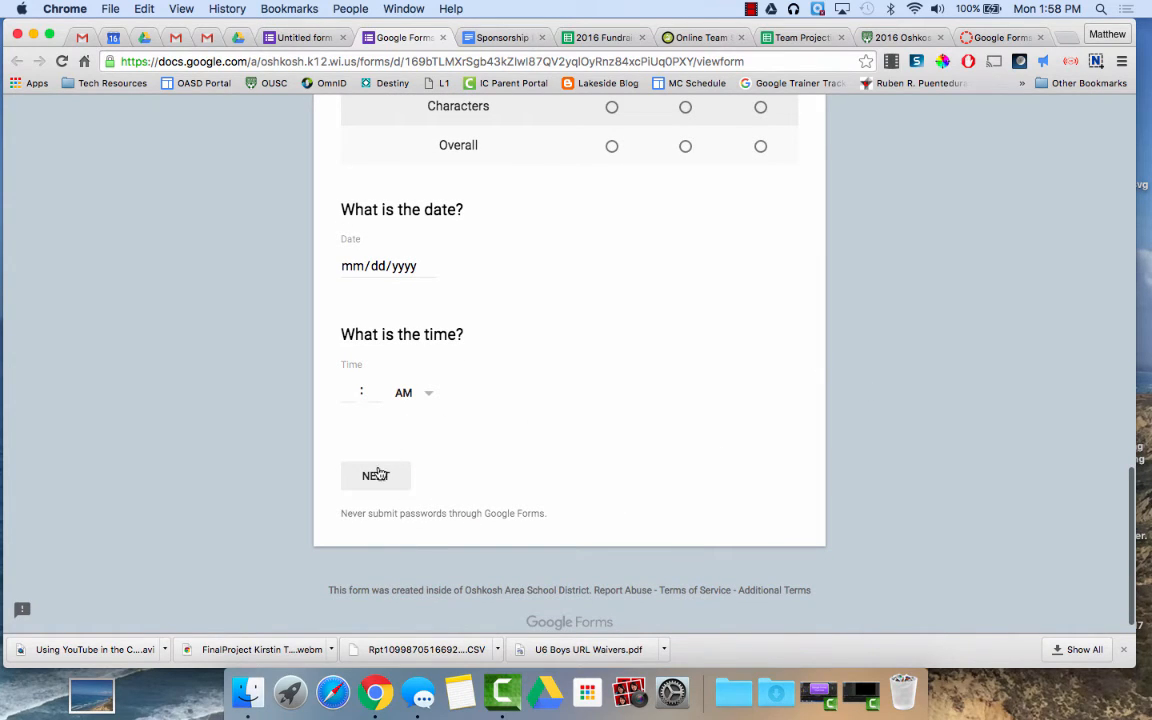
# Return to the editor and open the 'After section 1' navigation choices.
pyautogui.click(300, 36)
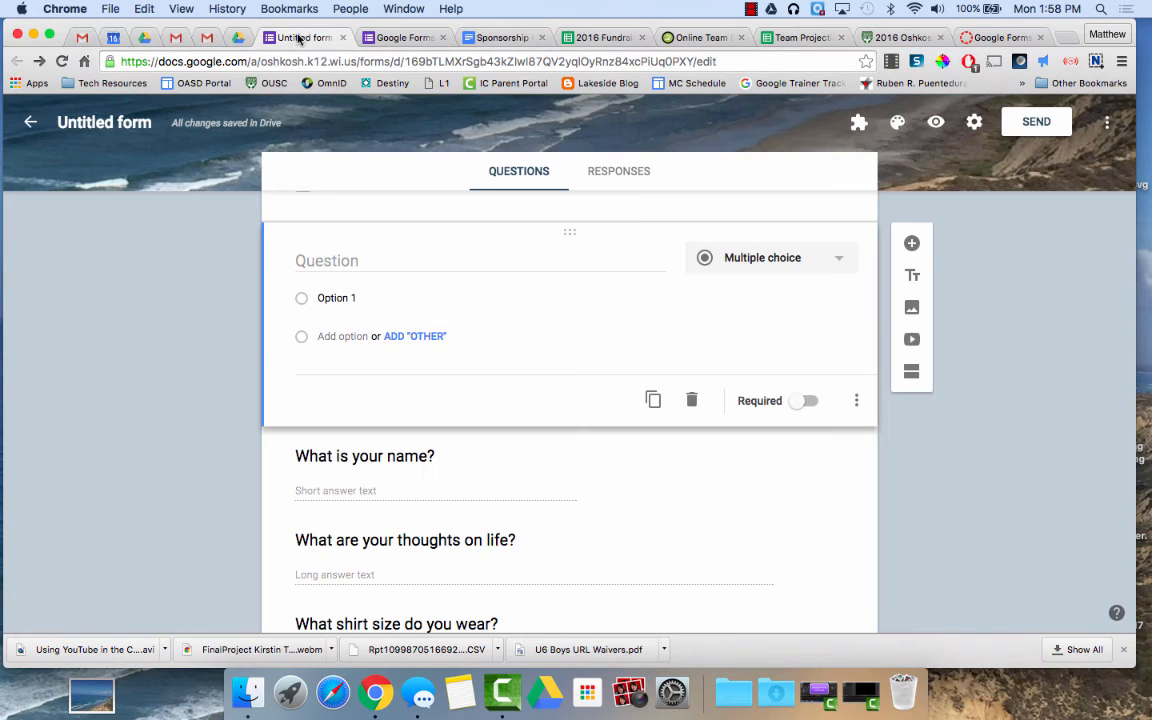
pyautogui.scroll(-3)
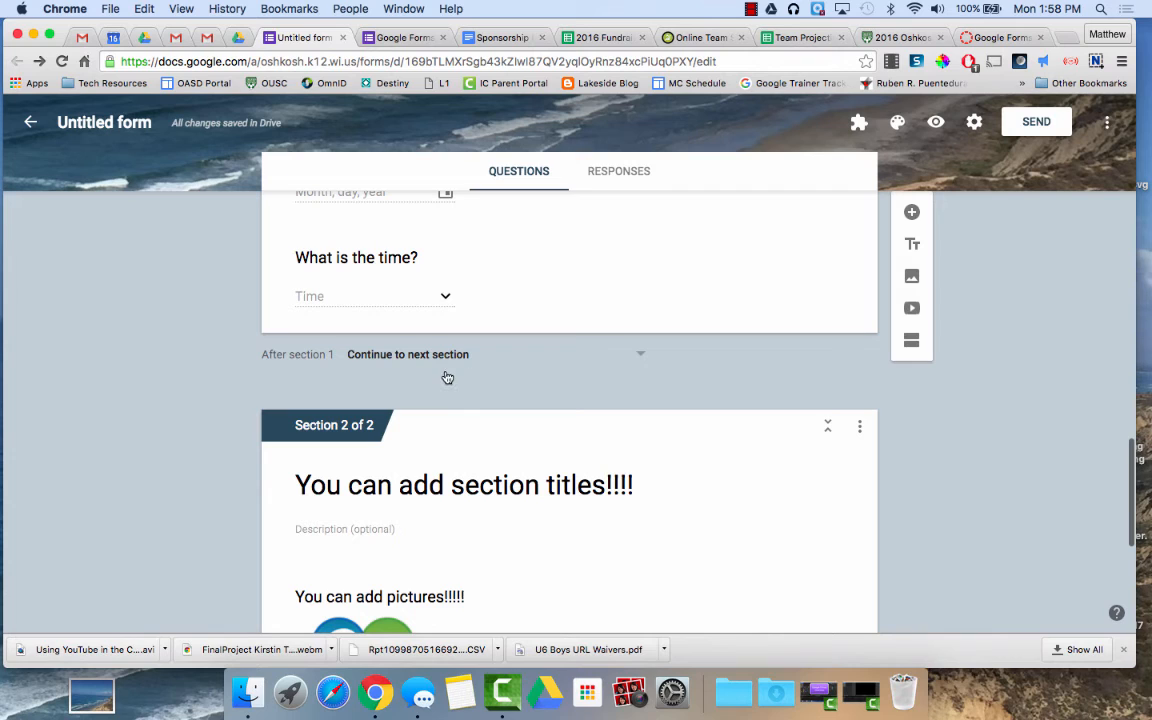
pyautogui.click(640, 354)
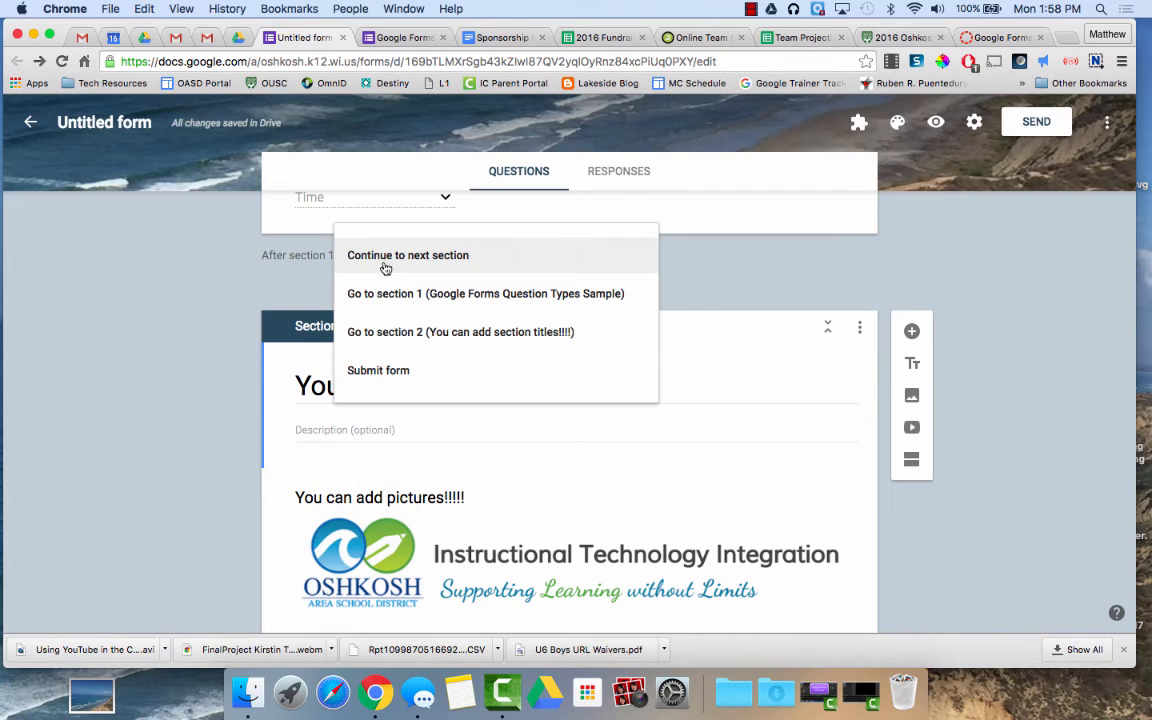
pyautogui.moveTo(400, 288)
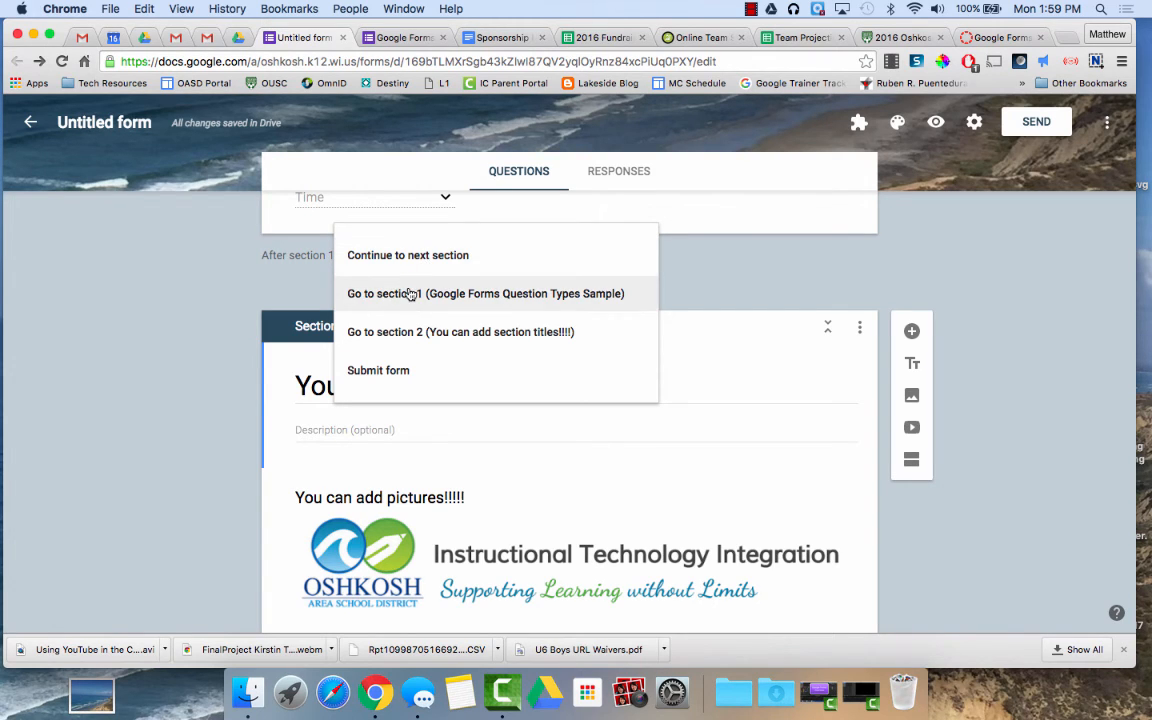
pyautogui.moveTo(460, 314)
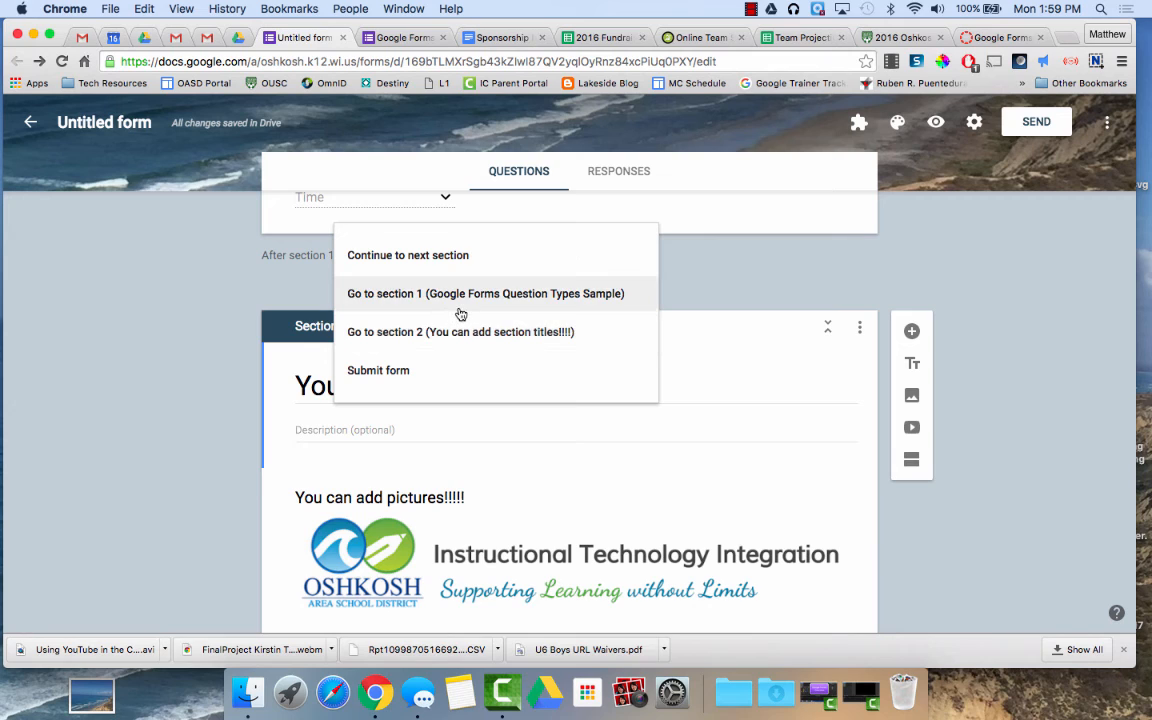
pyautogui.moveTo(504, 300)
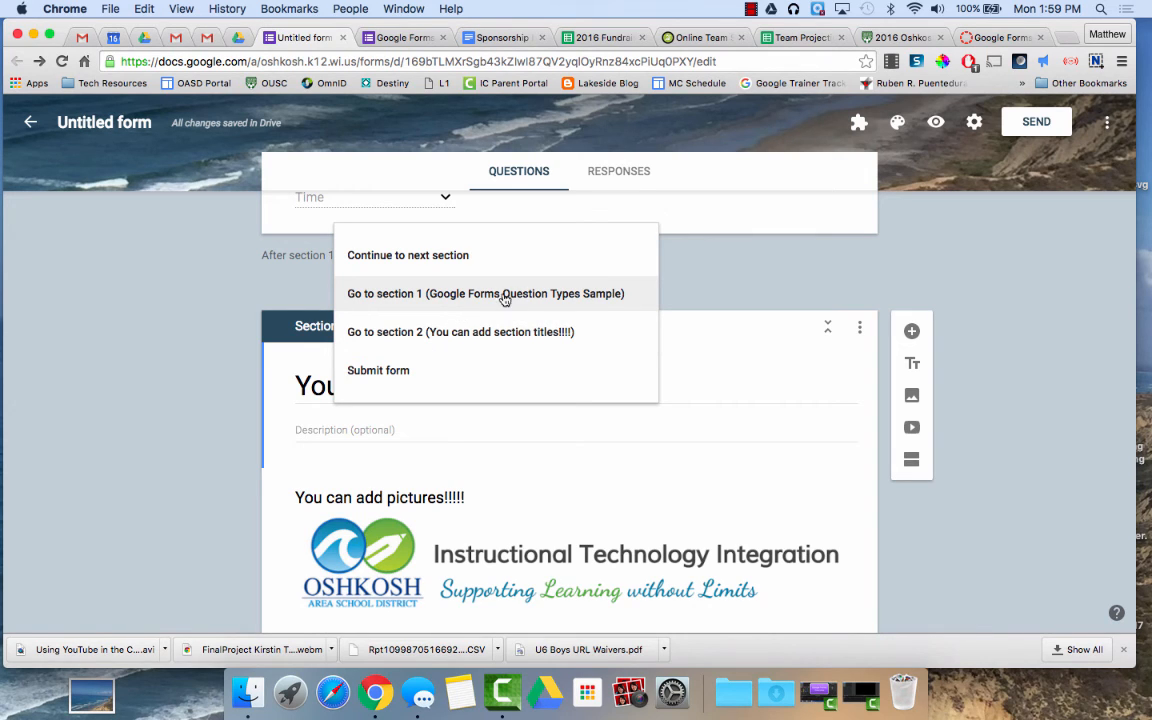
pyautogui.moveTo(500, 288)
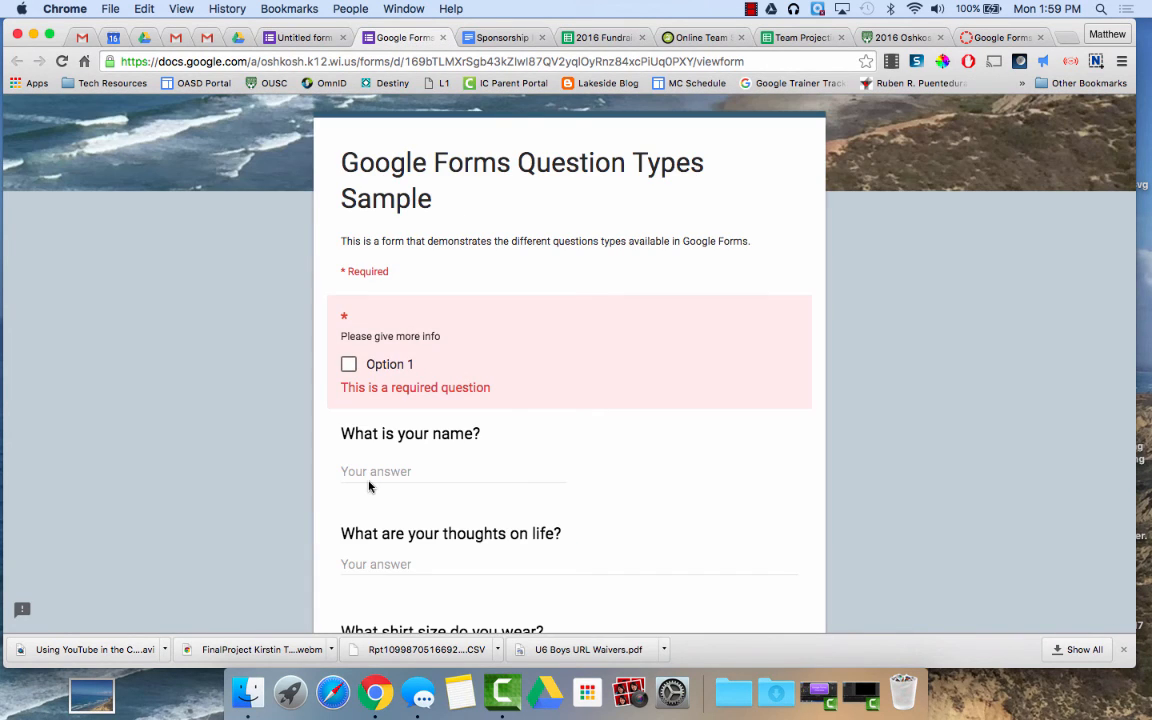
# Move the preview to section 2 with Next and look over its title, picture and video.
pyautogui.scroll(-3)
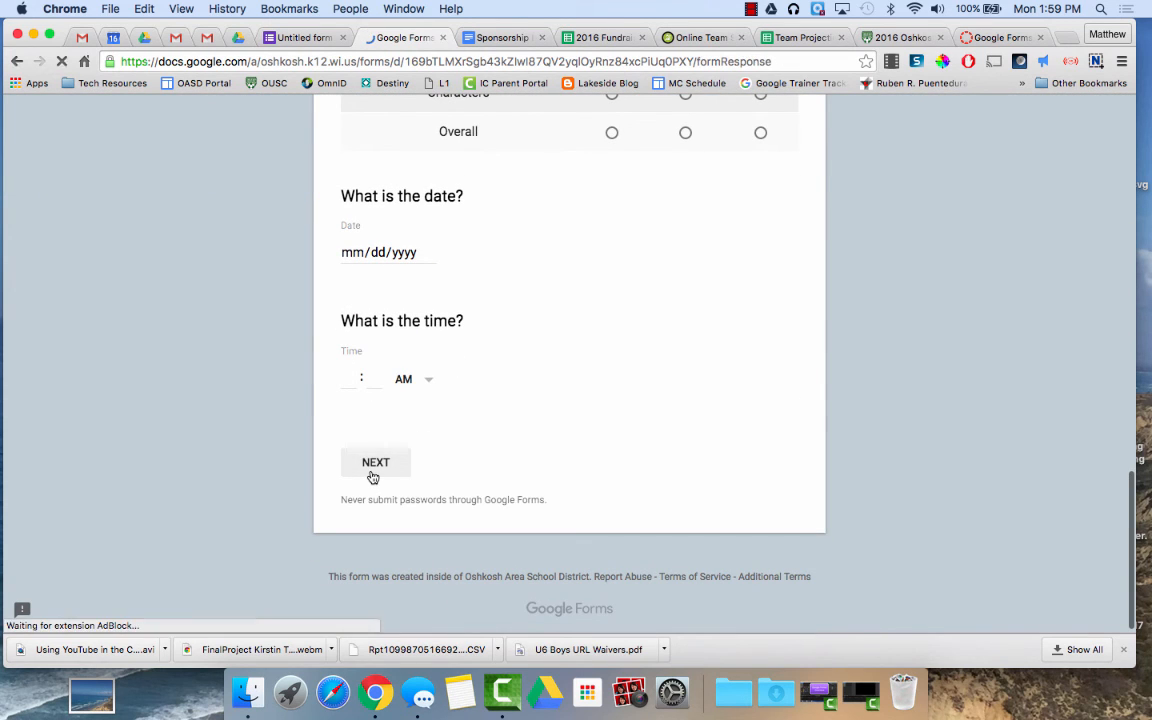
pyautogui.click(376, 462)
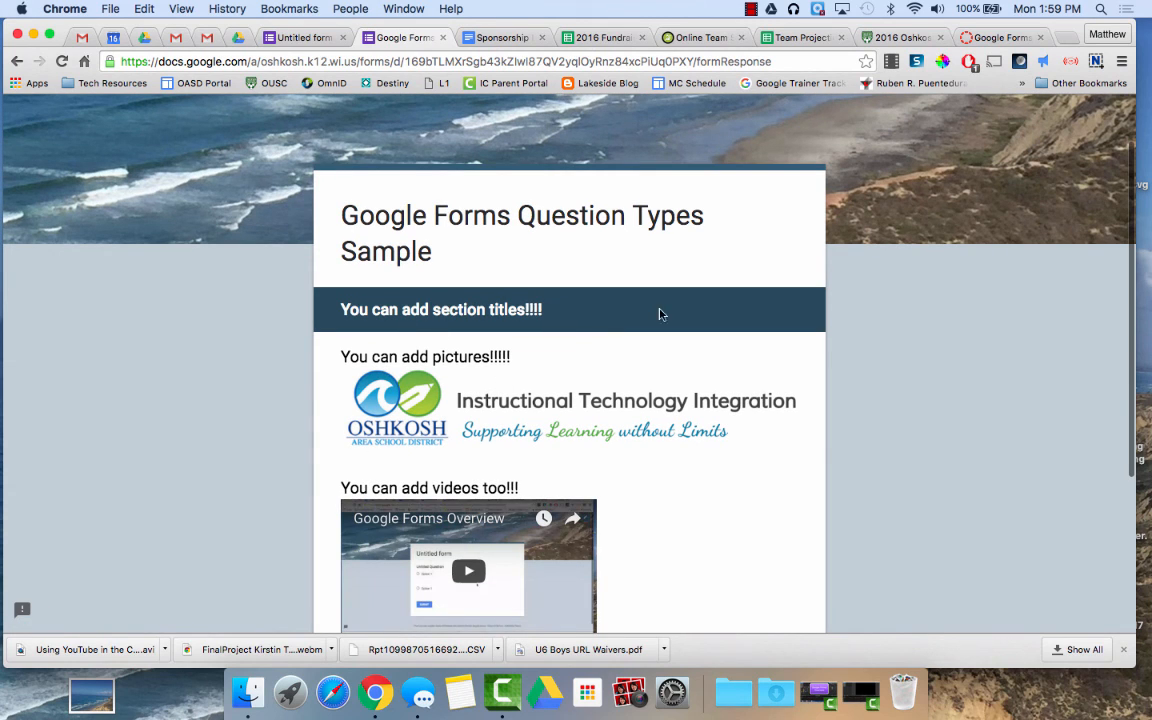
pyautogui.moveTo(688, 312)
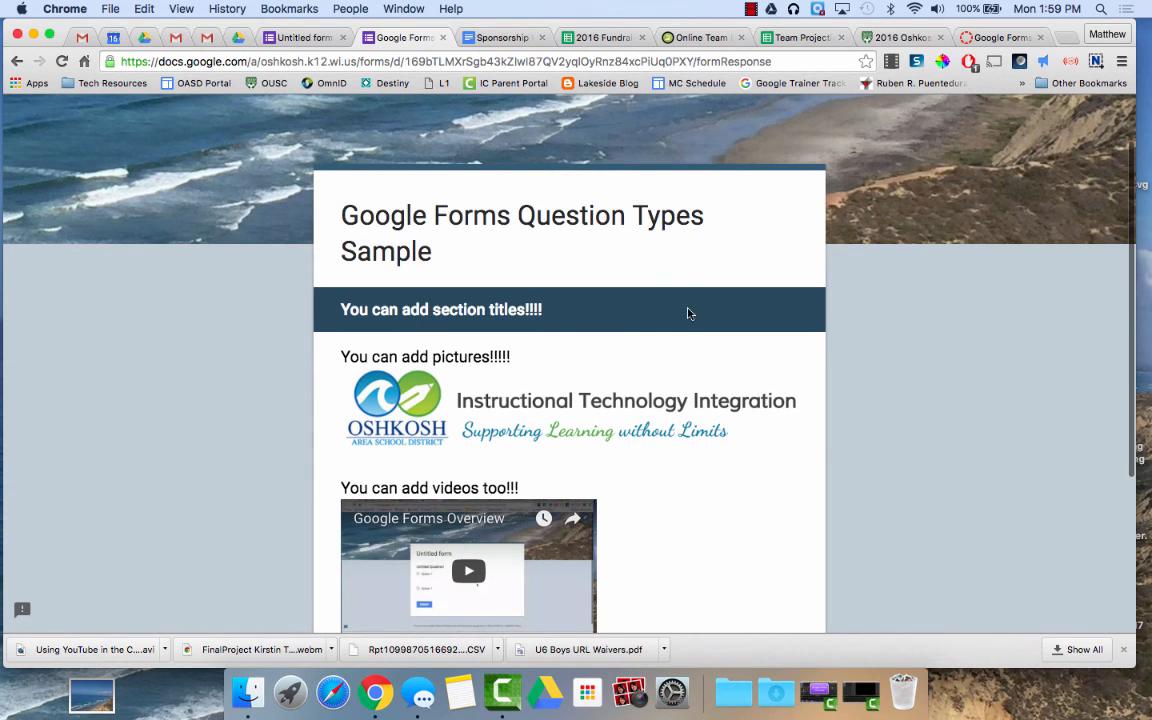
pyautogui.moveTo(538, 424)
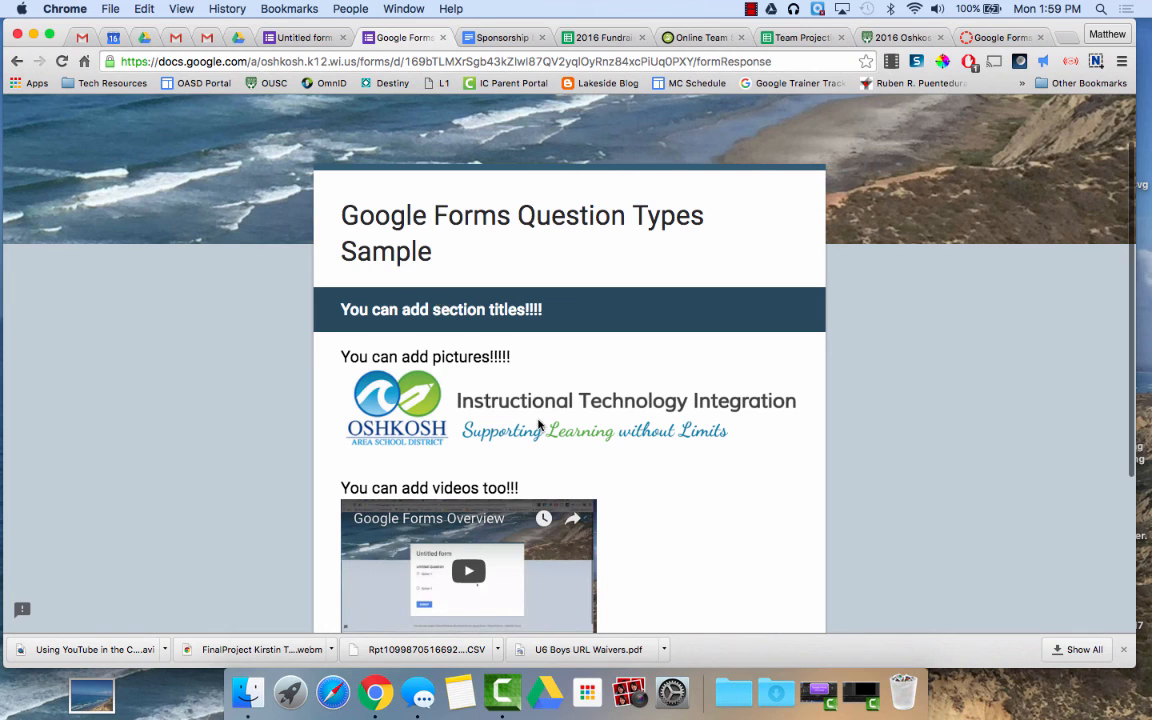
pyautogui.scroll(-3)
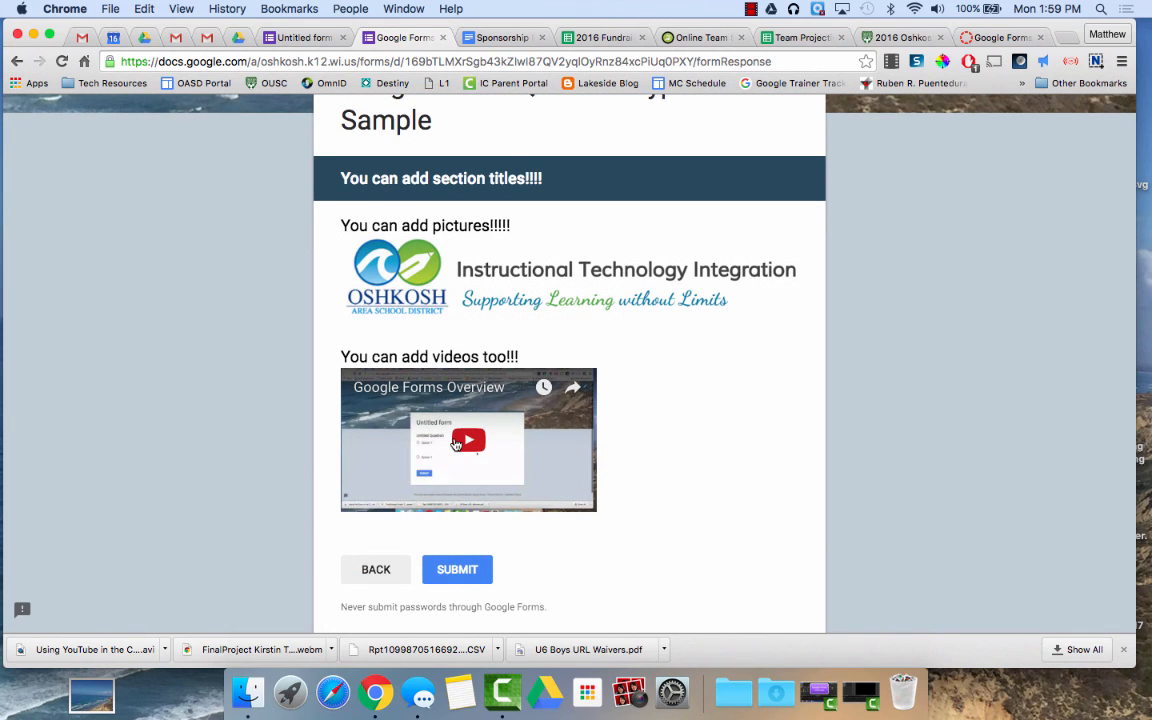
pyautogui.scroll(3)
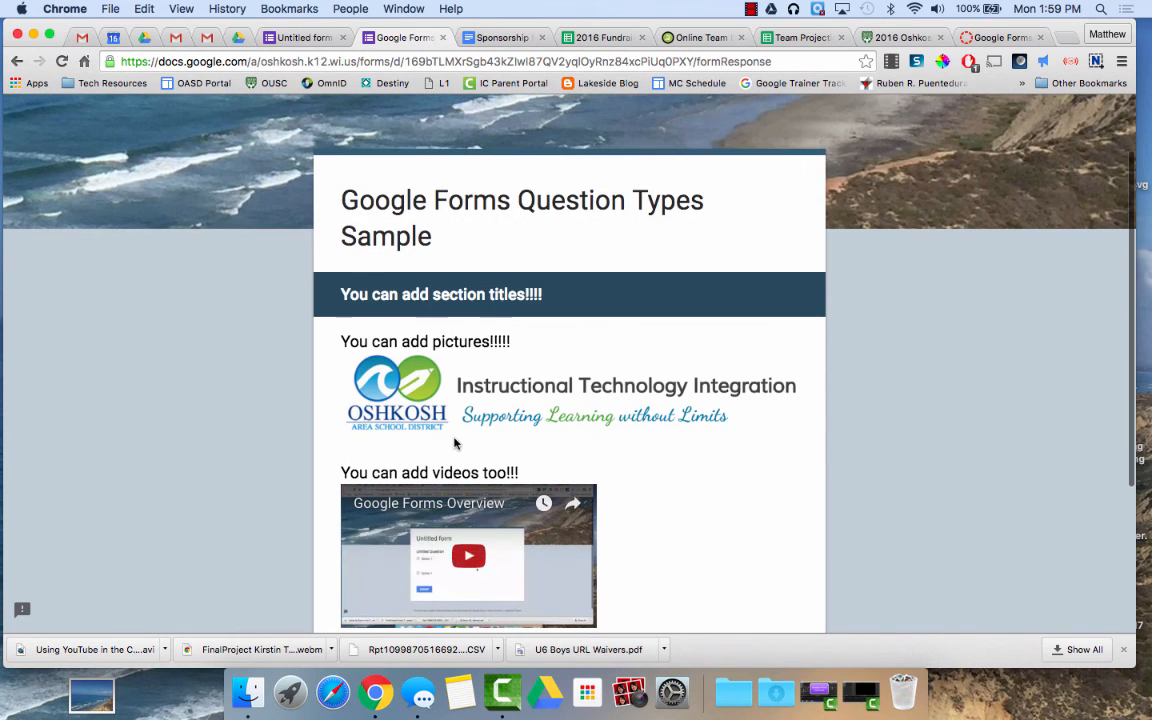